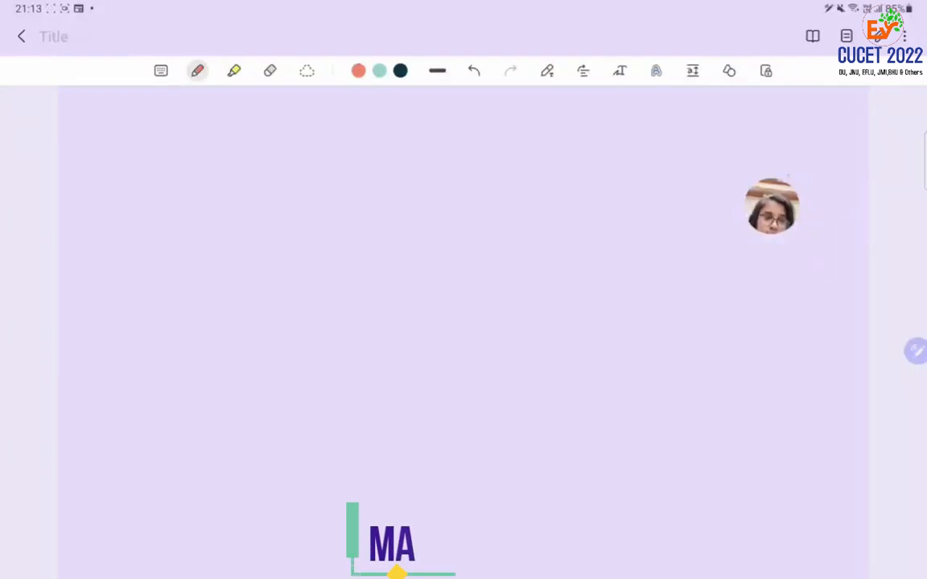
text(NSI)
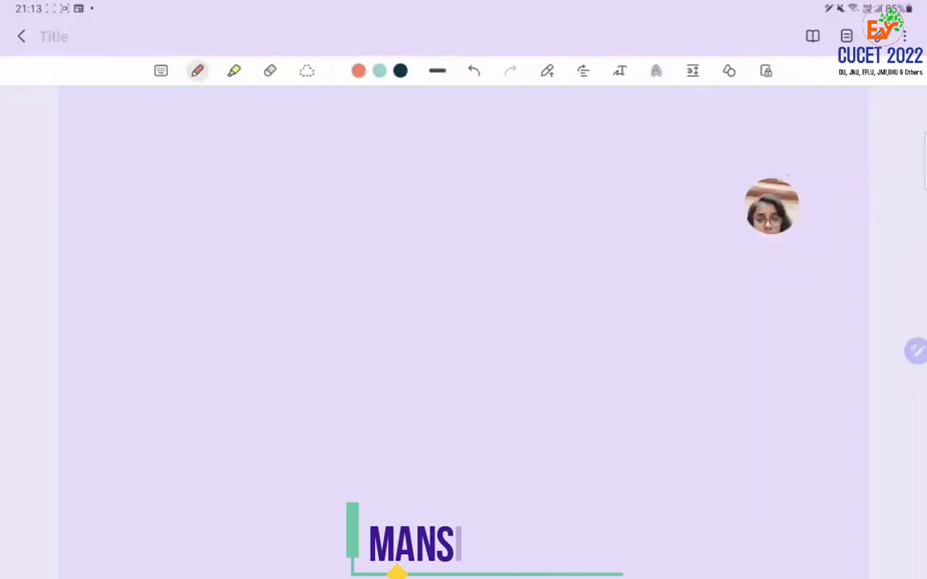
text(-)
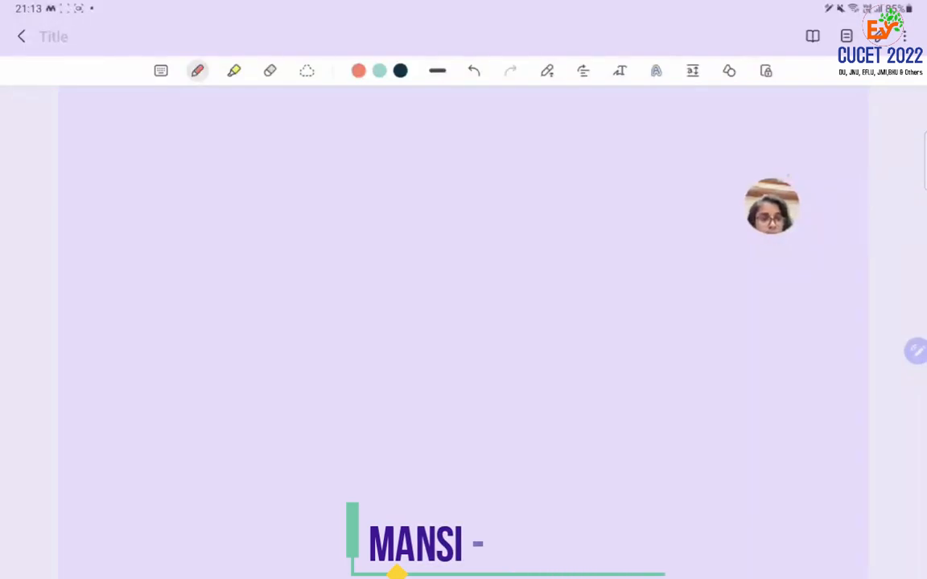
text(MA HIS)
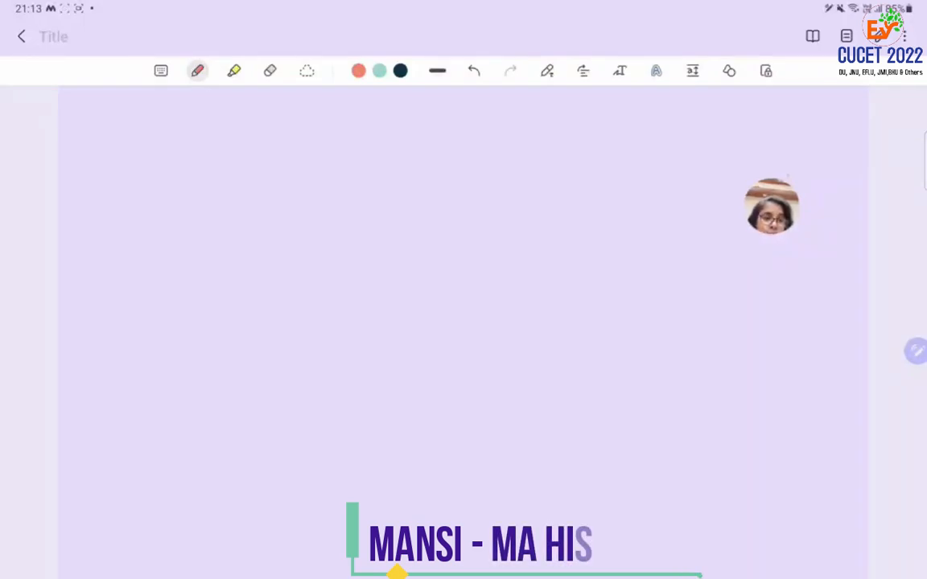
text(TO)
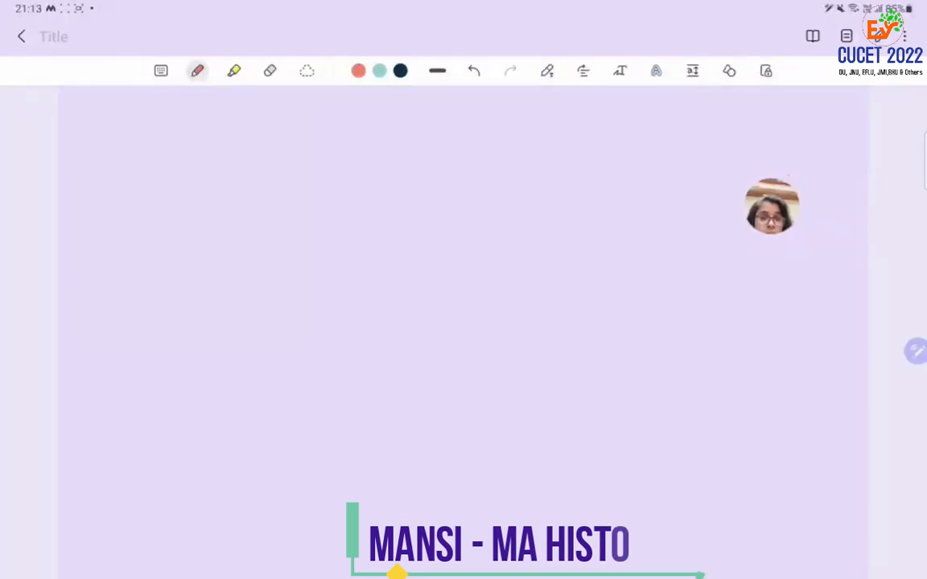
text(RY)
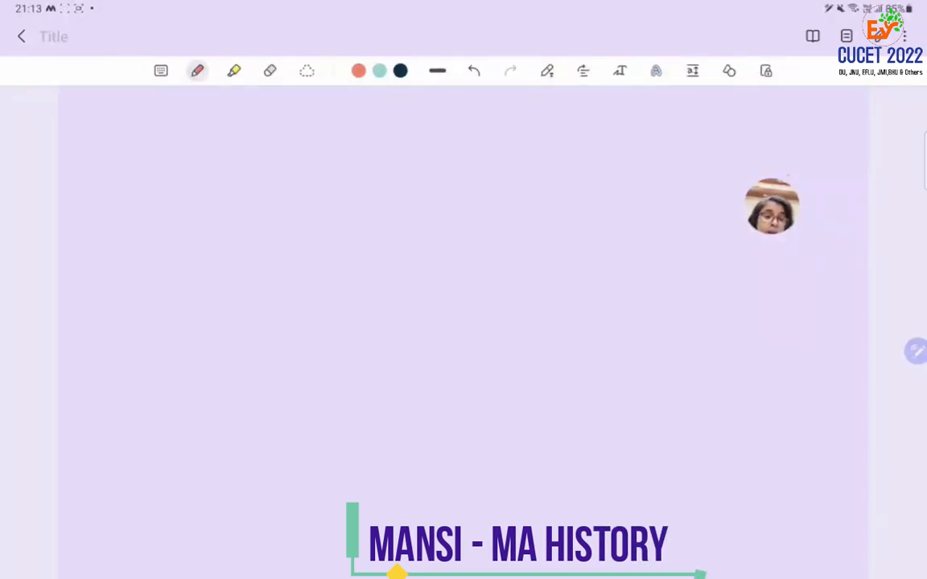
text(JN)
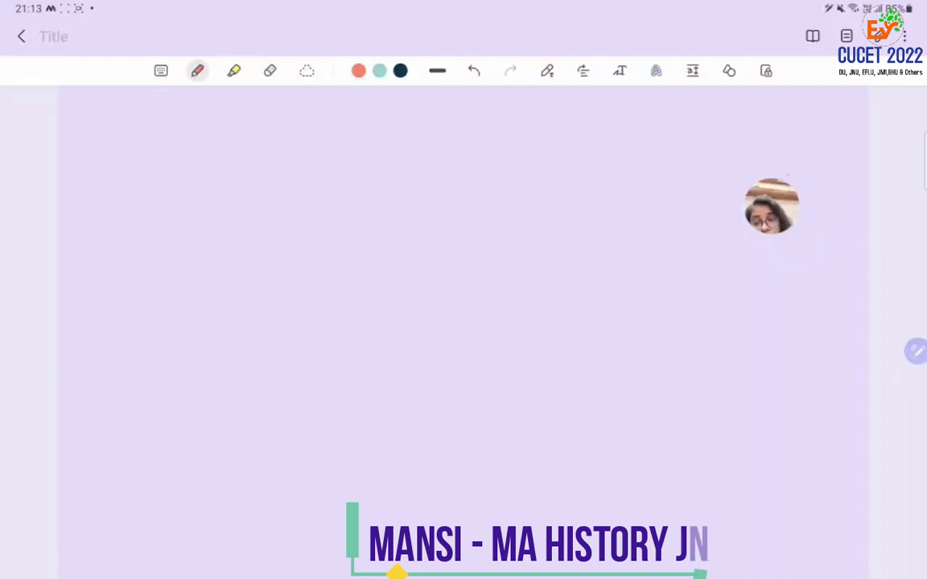
text(U WITH)
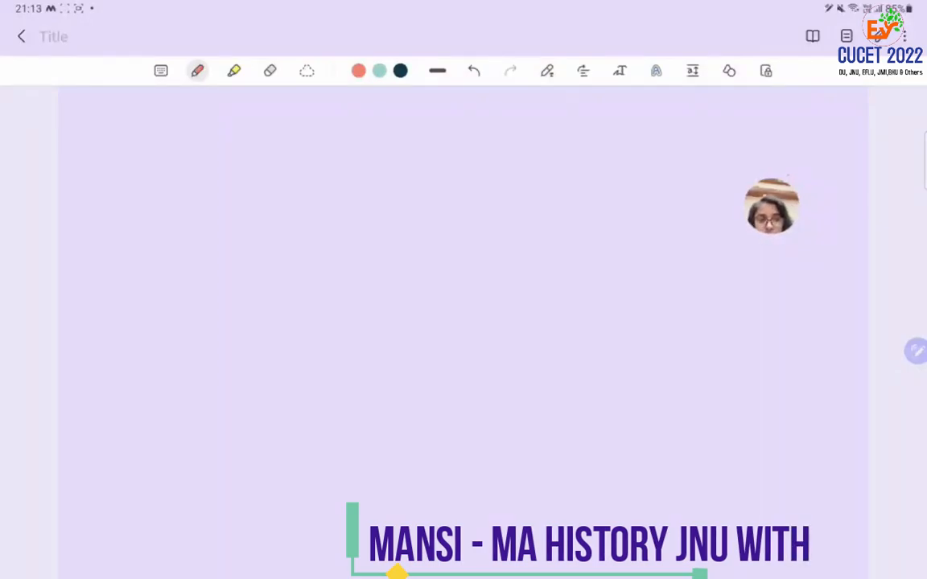
text(AIR)
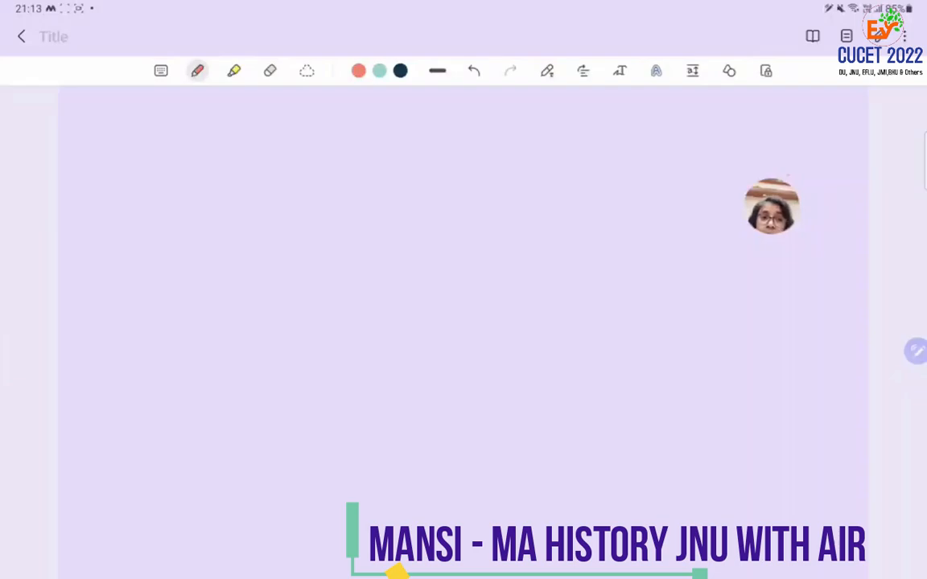
text(18)
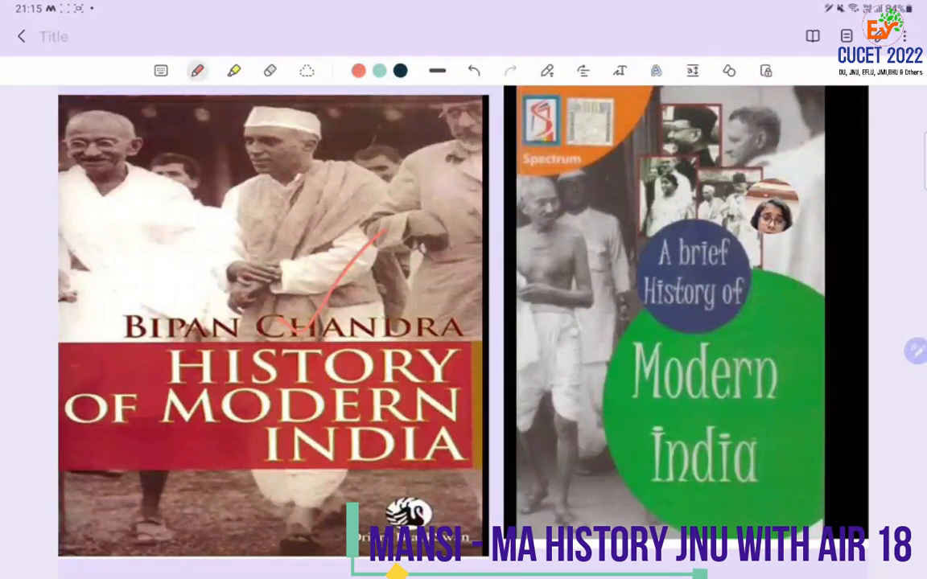
Write 'I Must Read' beside From Plassey to Partition, reaching the Medieval India covers.
scroll(down, 3)
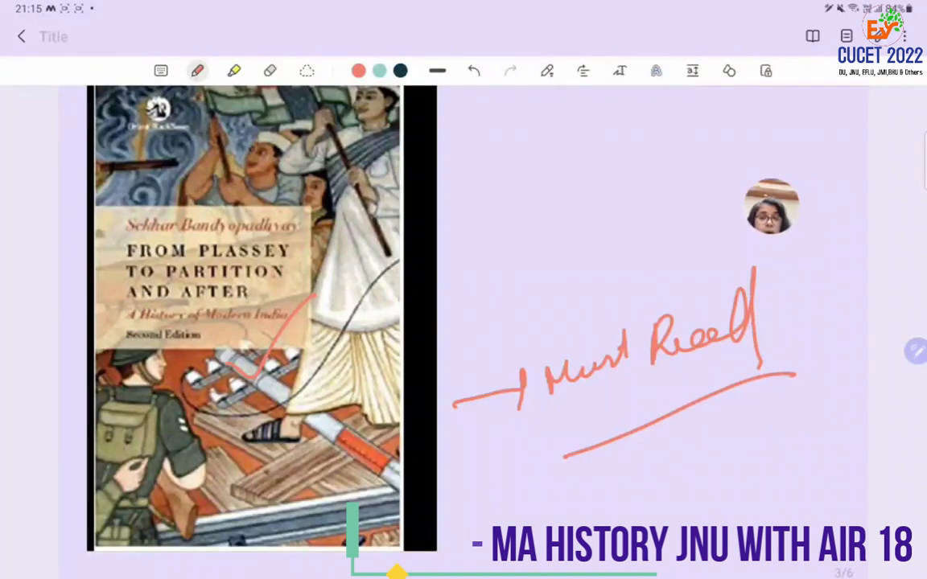
drag(451, 496, 528, 435)
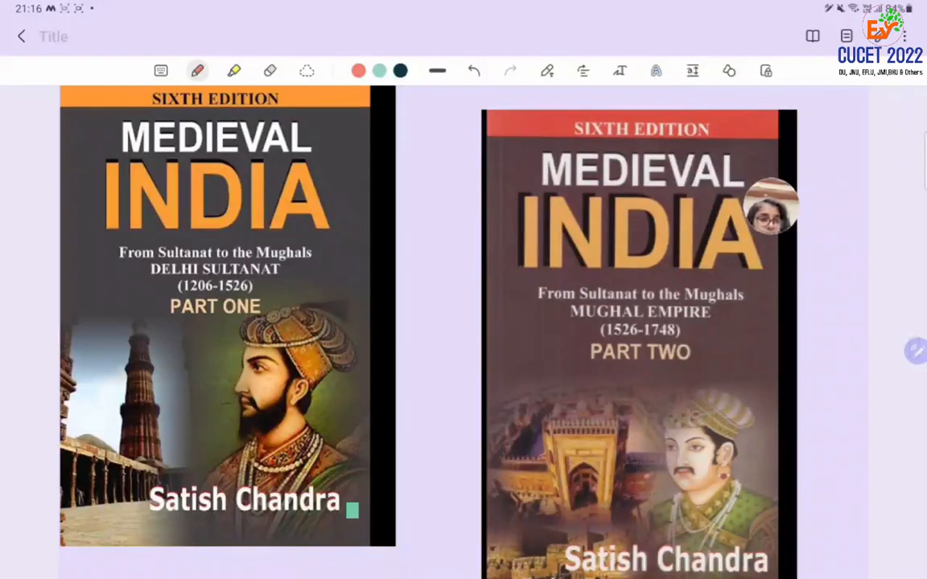
Handwrite a short pink note beneath the two ancient history covers while moving through the pages.
scroll(down, 3)
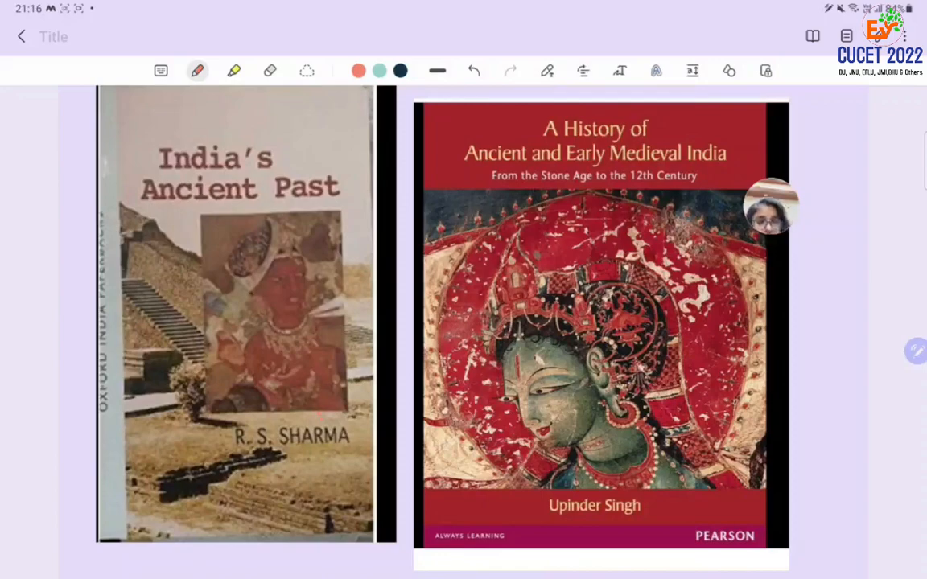
scroll(down, 3)
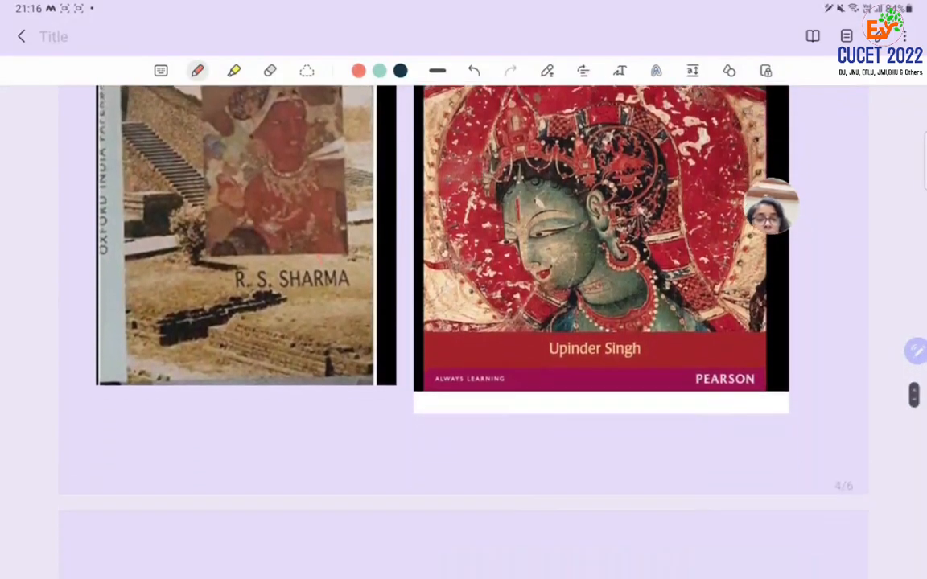
scroll(down, 3)
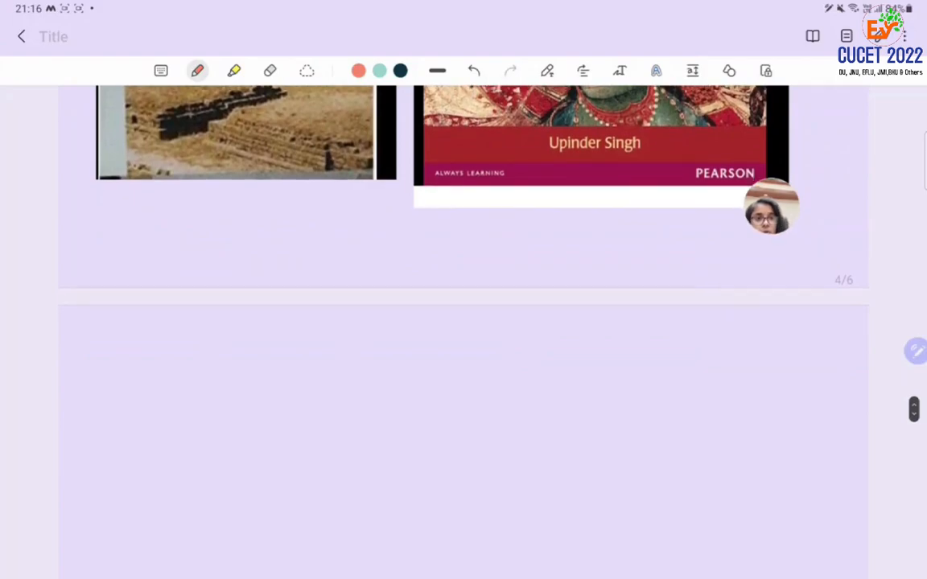
drag(257, 247, 293, 264)
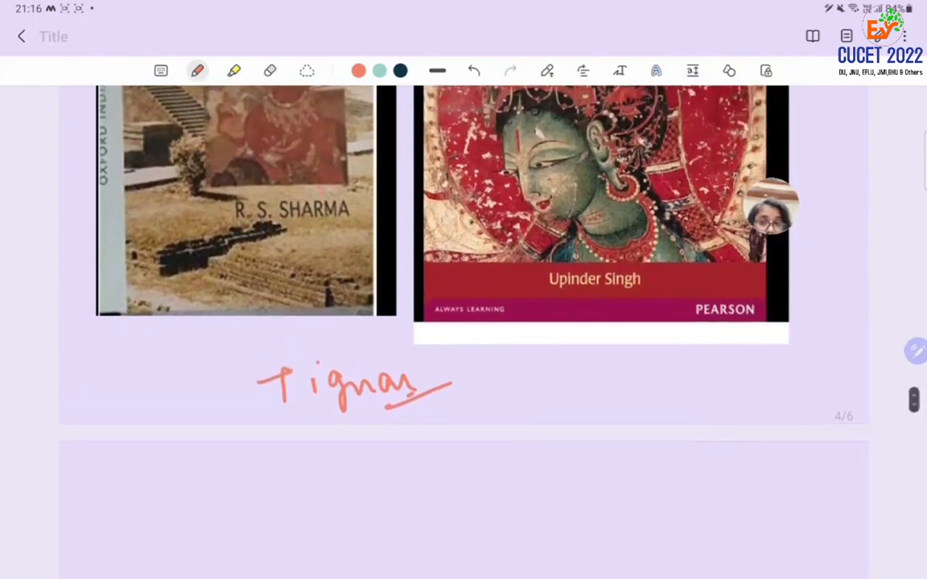
scroll(down, 3)
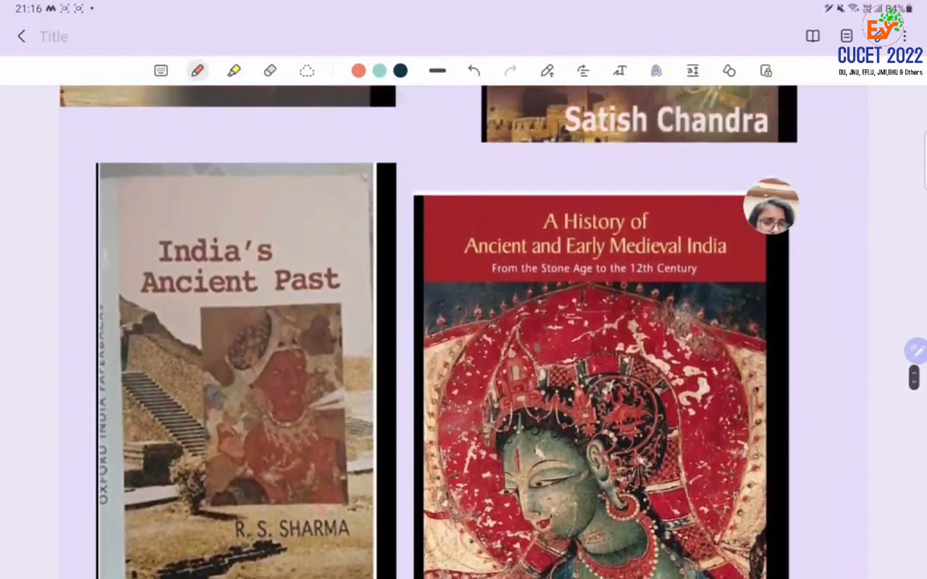
scroll(down, 3)
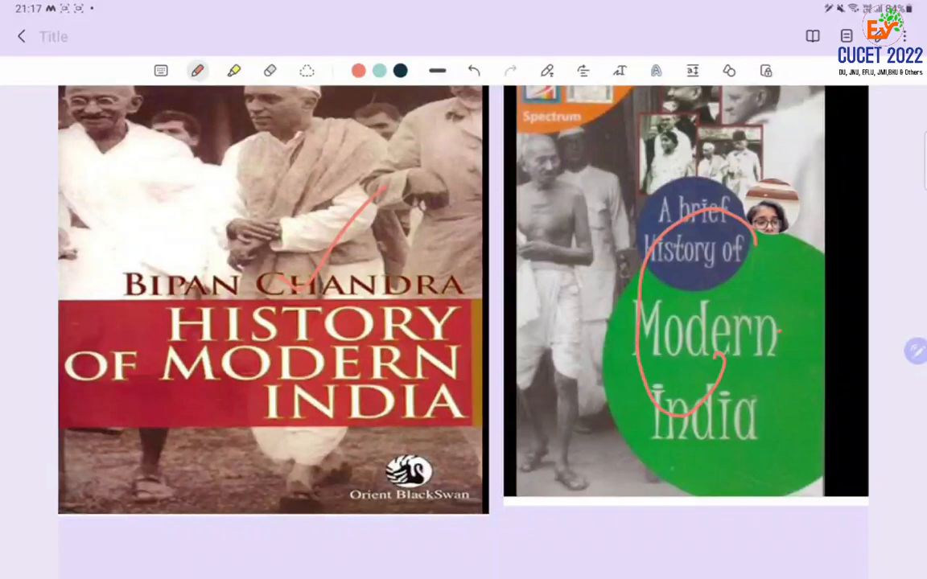
Tick A brief History of Modern India and link it down to the Plassey book.
drag(684, 480, 727, 459)
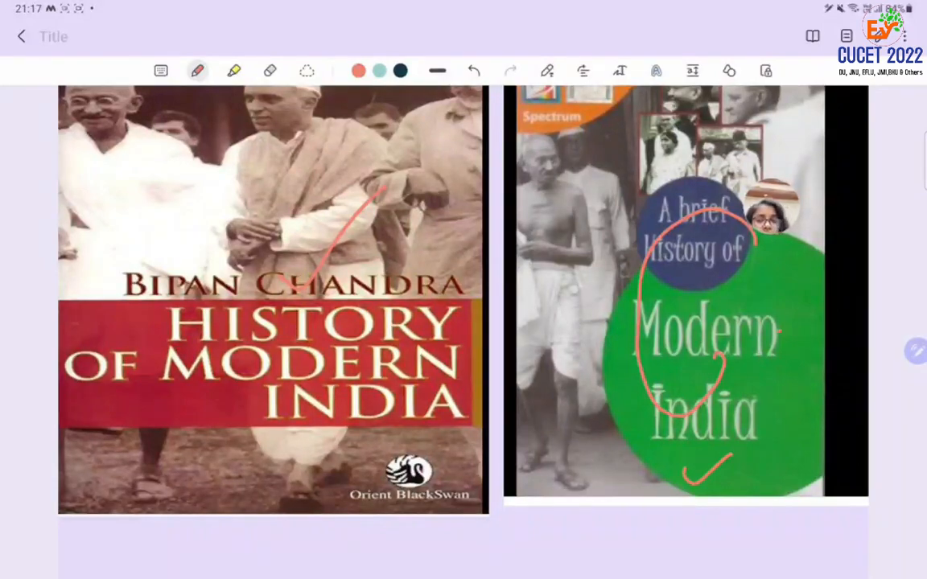
scroll(down, 3)
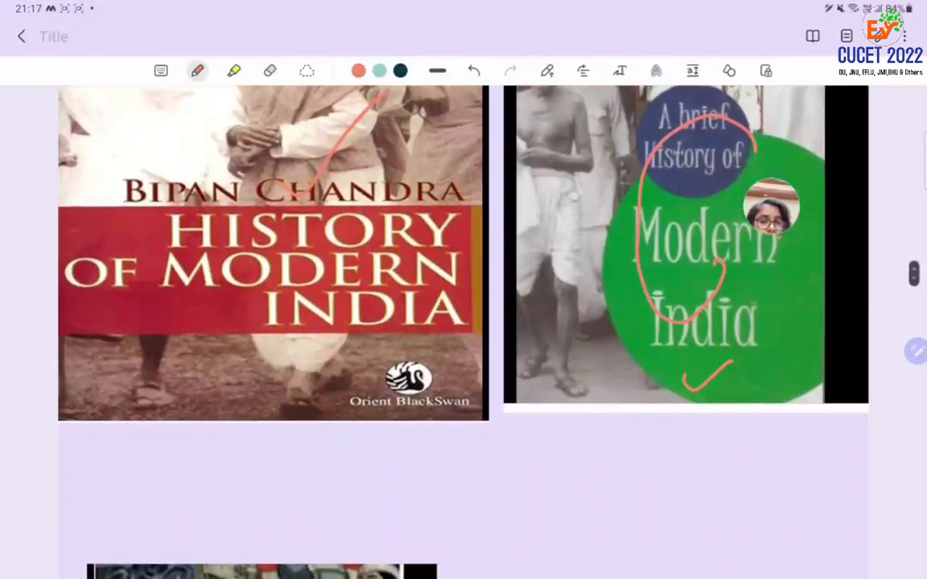
scroll(down, 3)
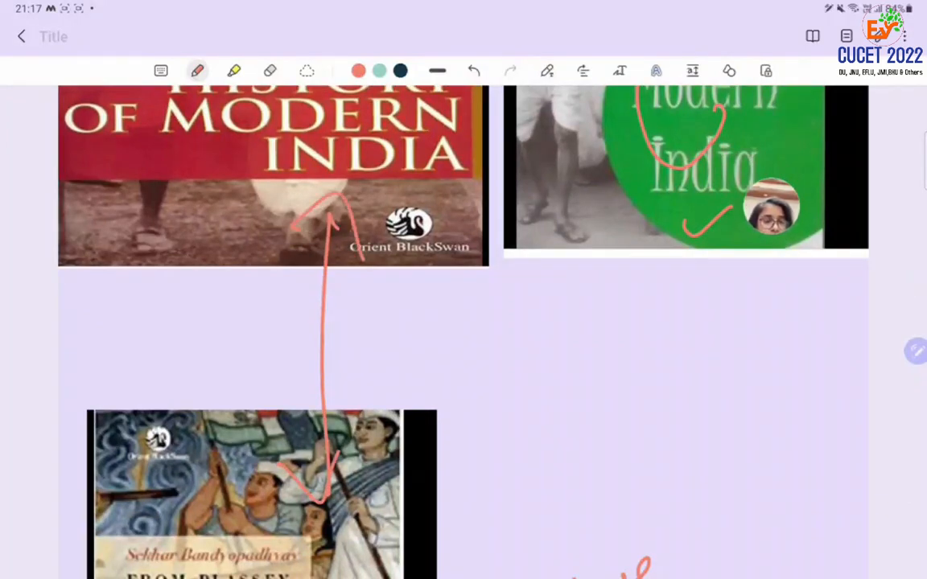
scroll(down, 3)
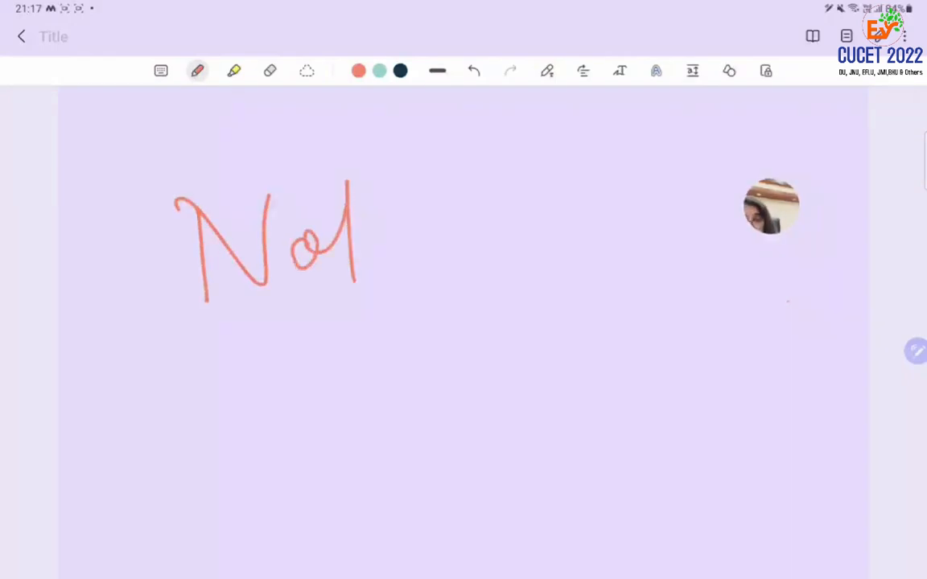
Rule a long slanted pink line across the top of the page.
drag(178, 398, 549, 254)
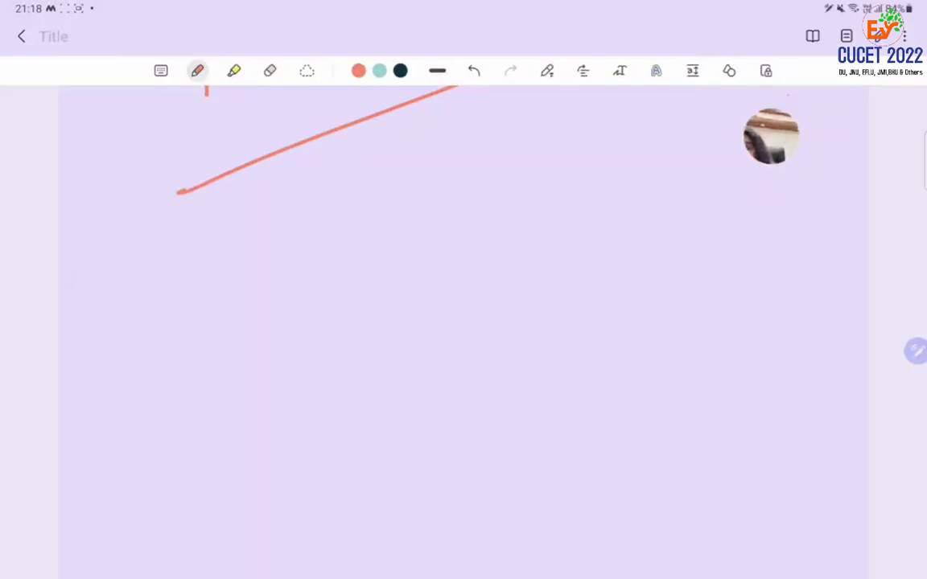
Draw the table's column lines and handwrite headings Date, Book and Wrong.
drag(68, 251, 190, 550)
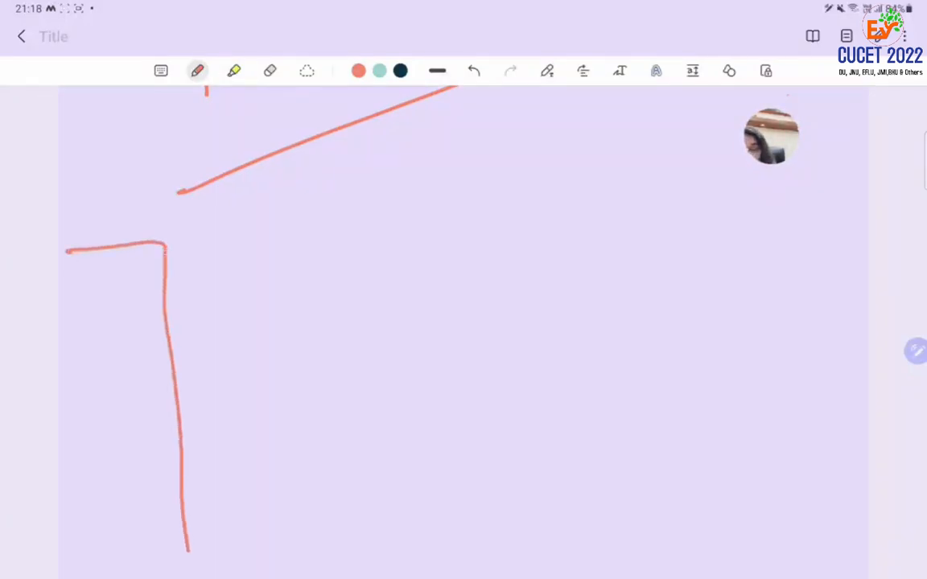
drag(84, 217, 142, 209)
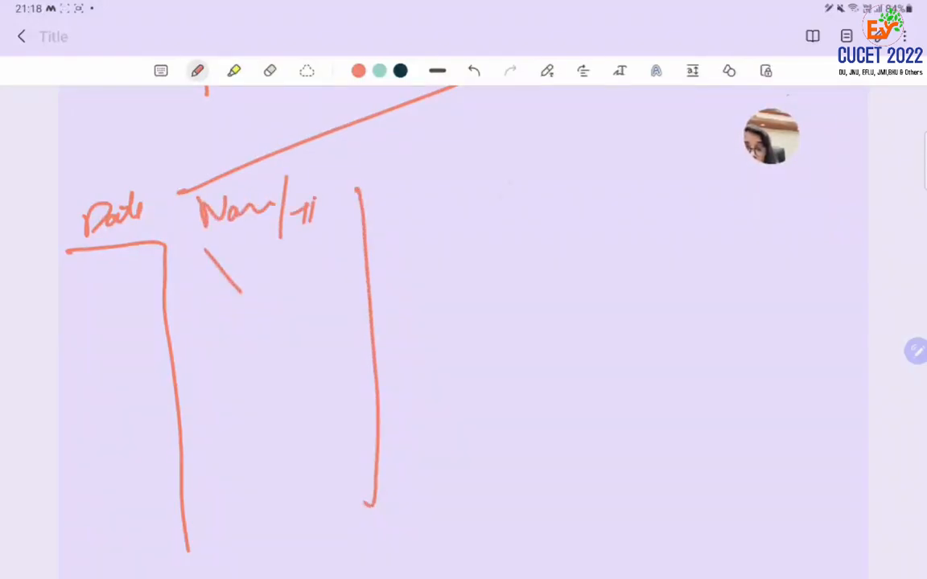
drag(540, 169, 567, 512)
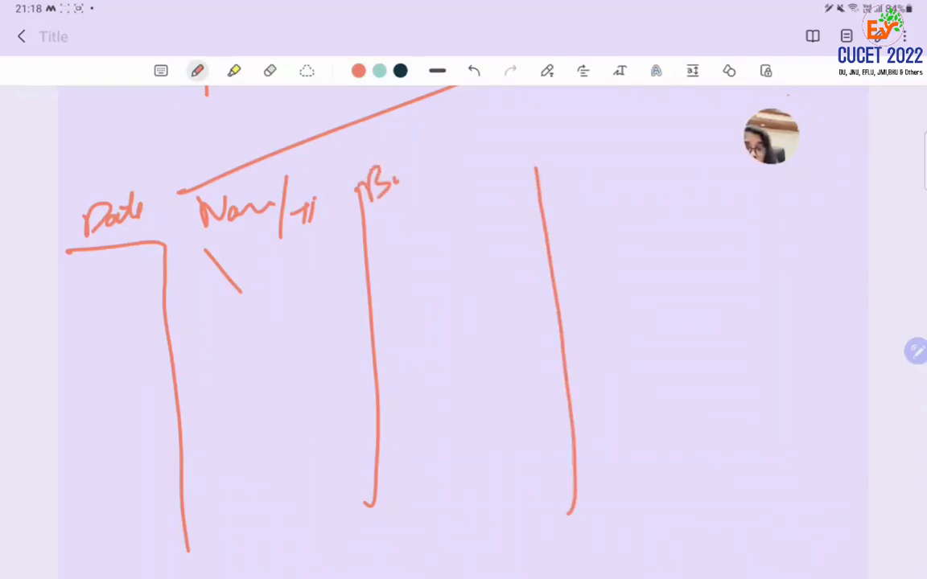
drag(395, 177, 448, 177)
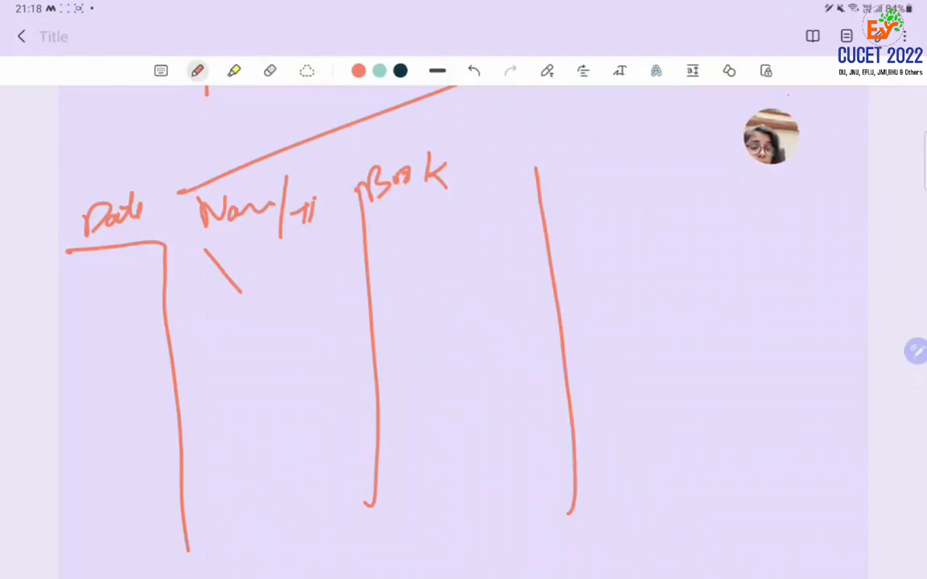
drag(585, 148, 663, 158)
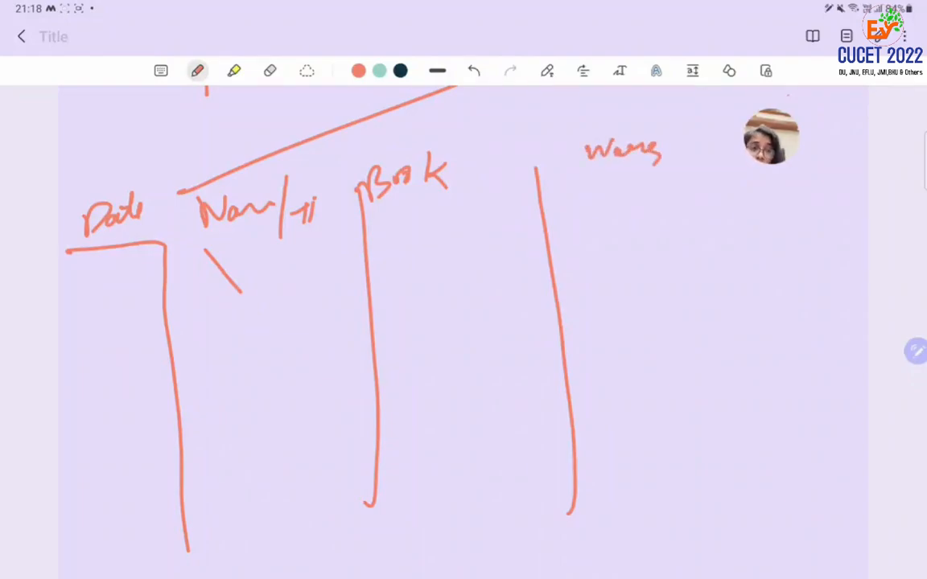
drag(684, 129, 689, 491)
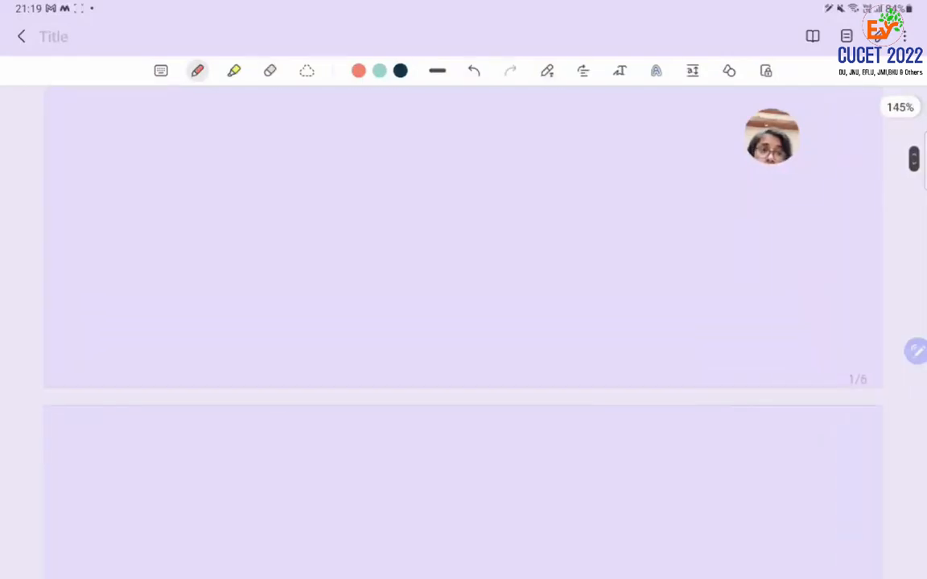
scroll(down, 3)
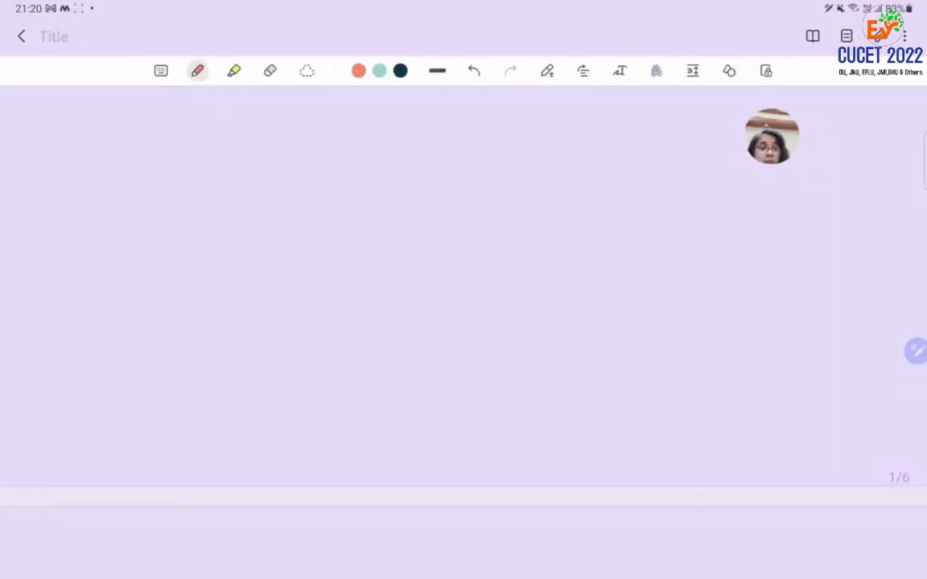
click(196, 71)
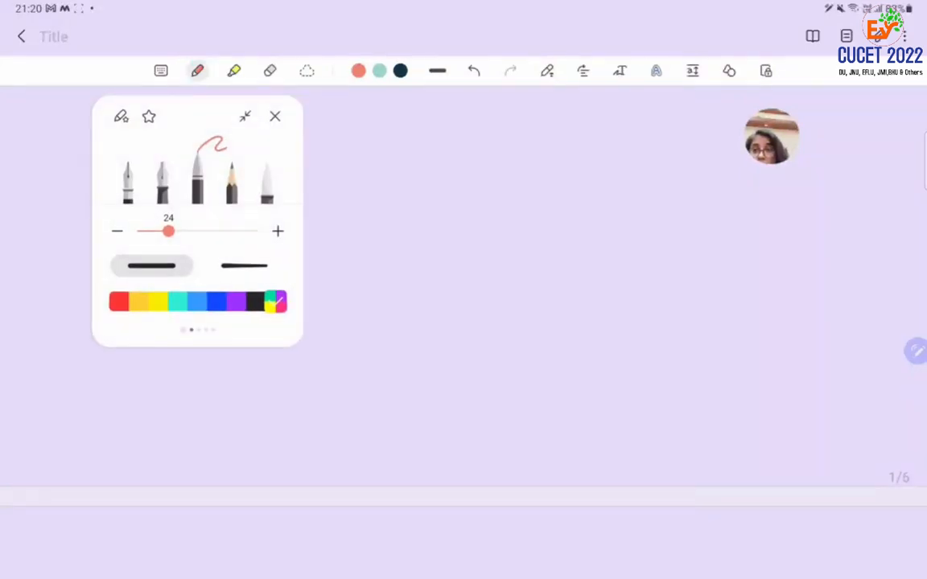
click(275, 116)
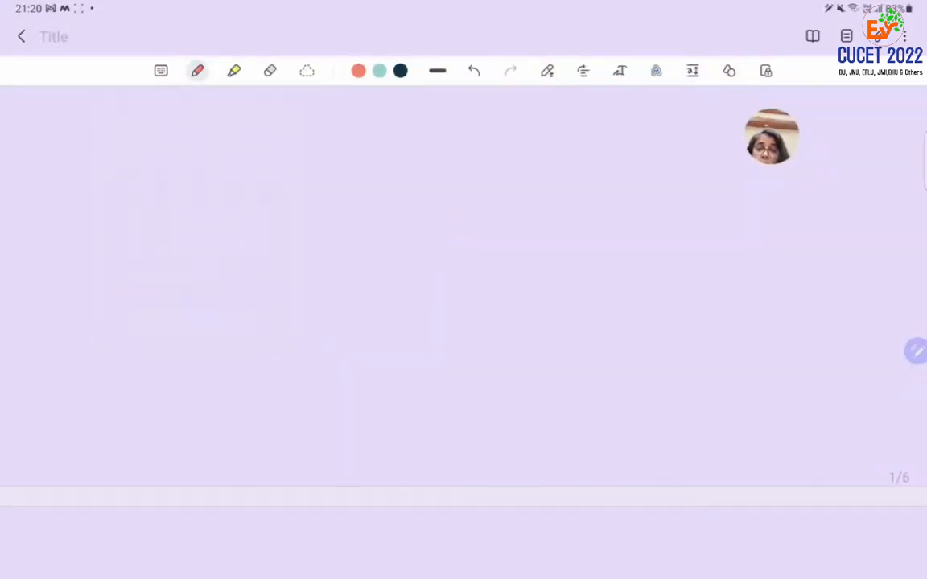
Write a boxed 50-60%, then 6, a circled 50-60 and 25·25 below it.
drag(217, 158, 239, 144)
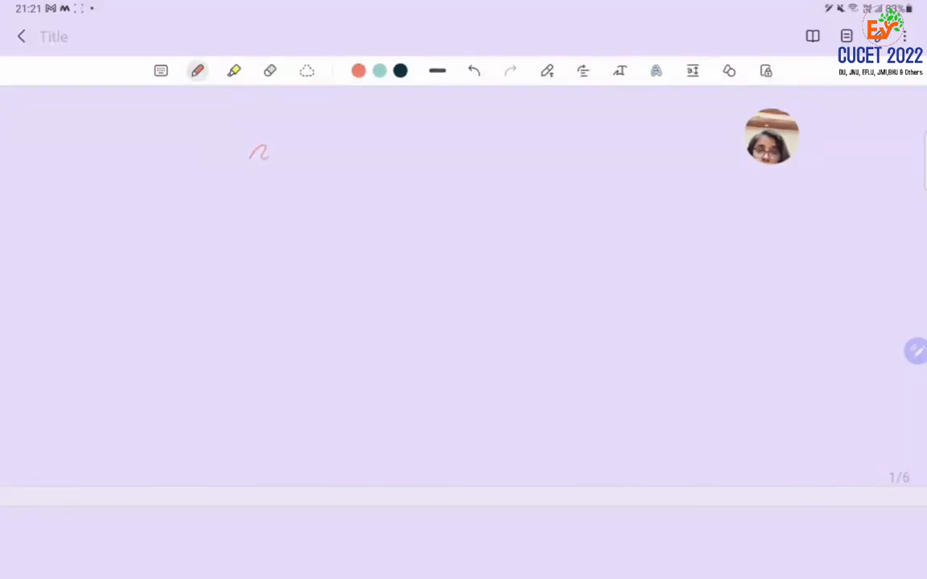
drag(258, 185, 351, 174)
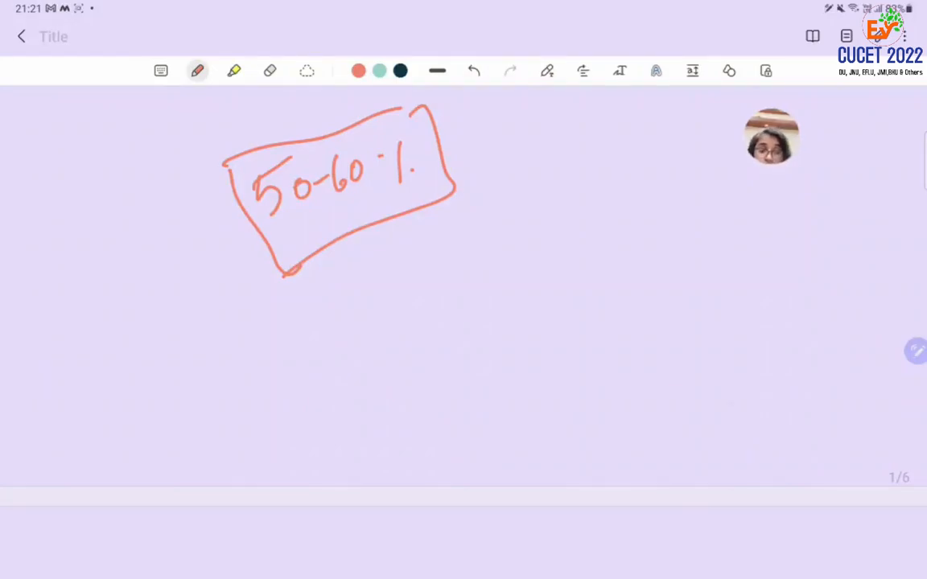
drag(716, 402, 834, 351)
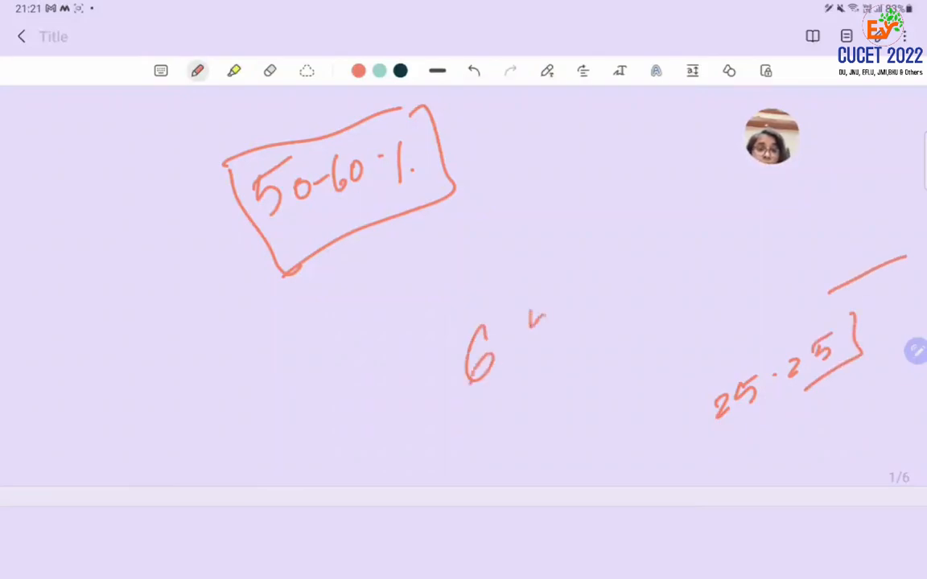
drag(531, 322, 635, 265)
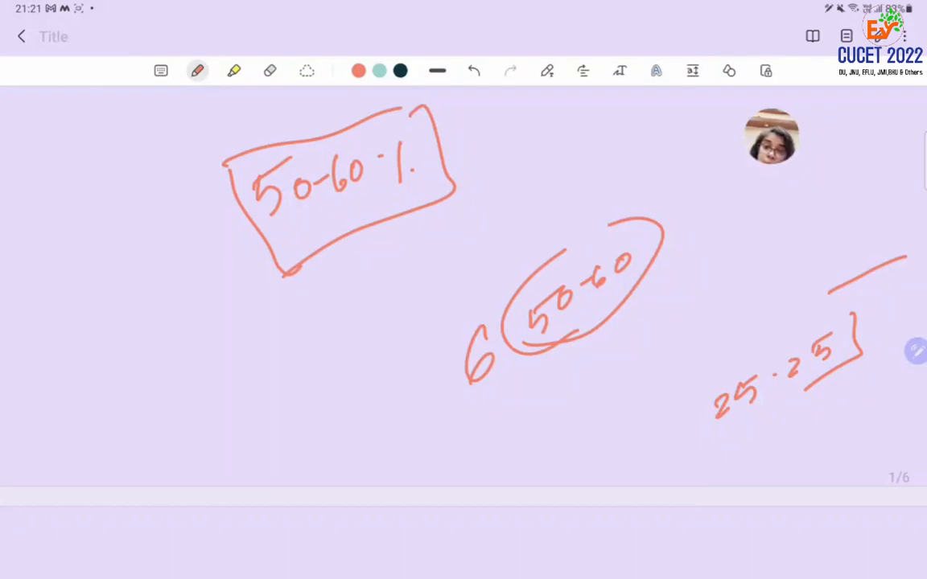
drag(325, 222, 367, 189)
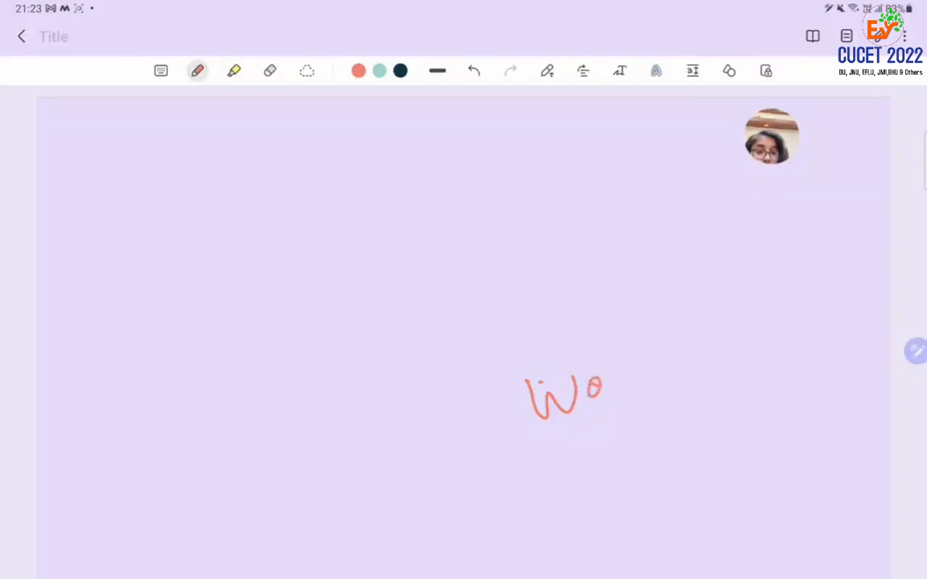
Write and underline the 'World history' heading with a short underlined word beneath.
drag(596, 394, 740, 322)
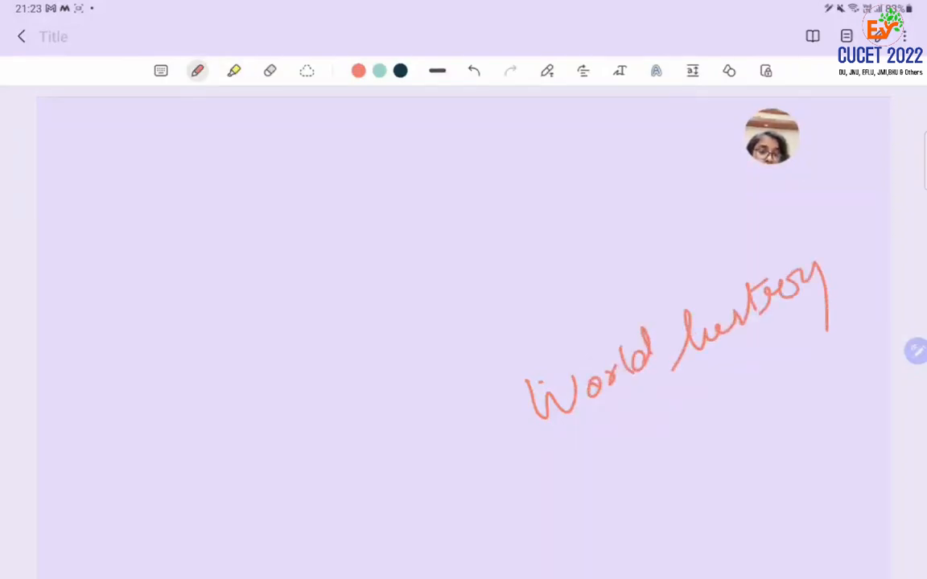
drag(525, 498, 819, 329)
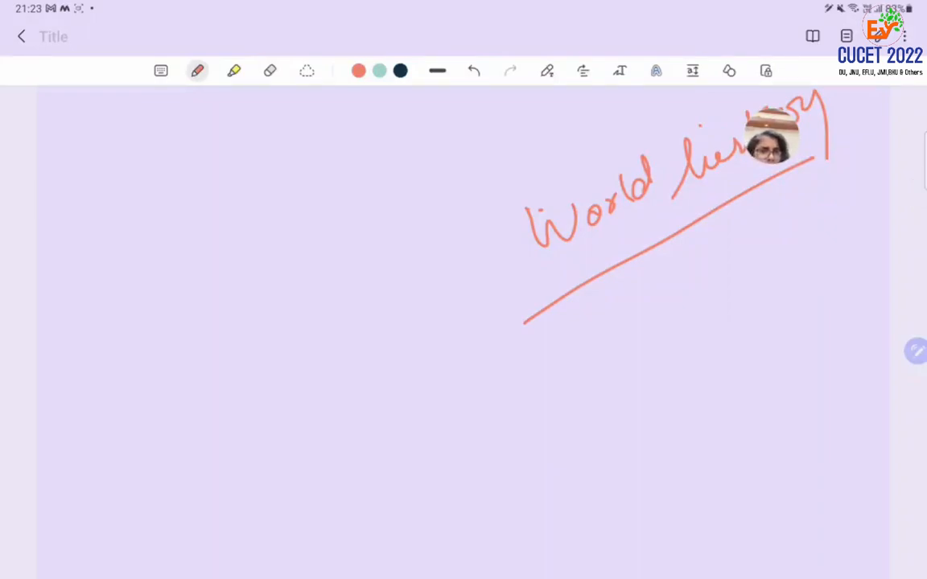
drag(588, 314, 615, 357)
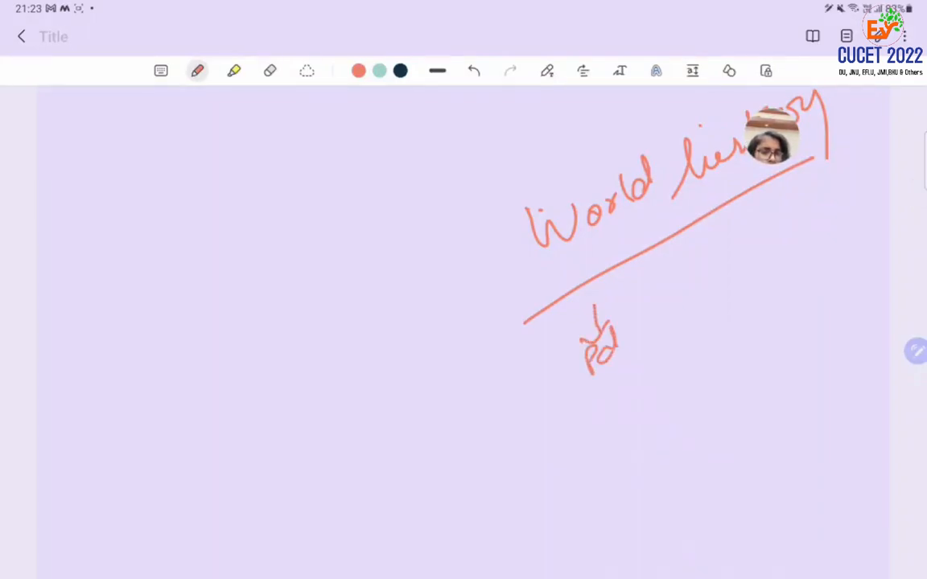
drag(579, 410, 689, 330)
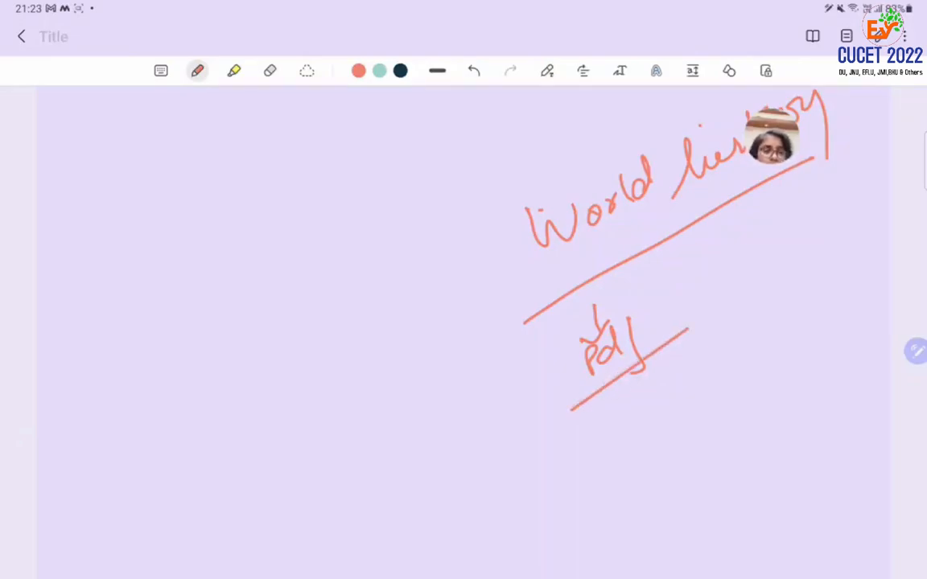
drag(657, 330, 712, 286)
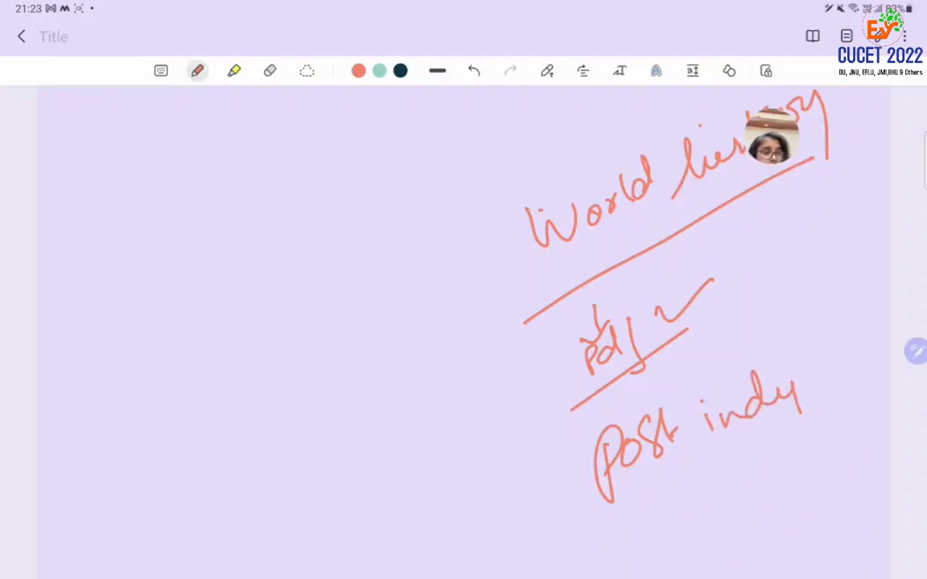
Write 40-50 and draw a box around 'Post independence'.
drag(797, 402, 885, 379)
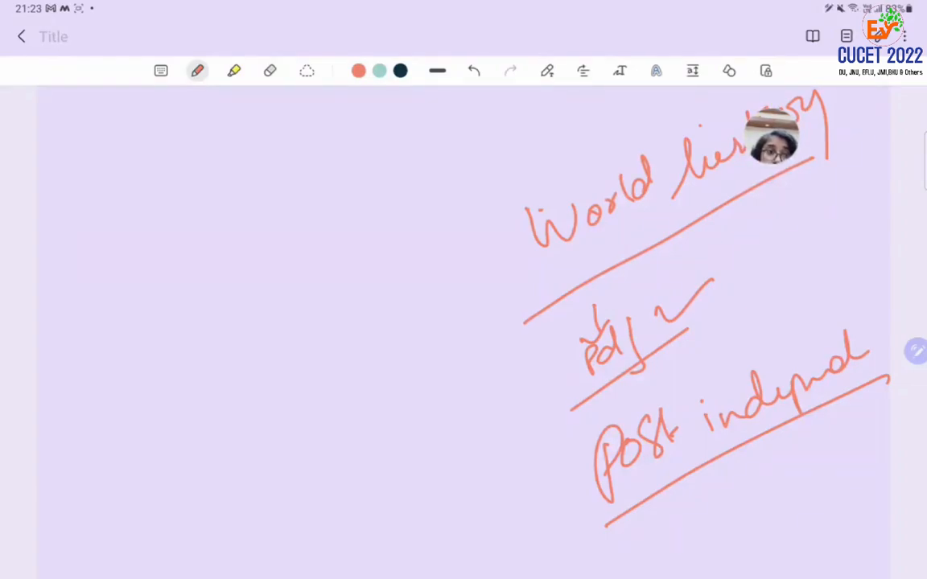
drag(732, 346, 598, 528)
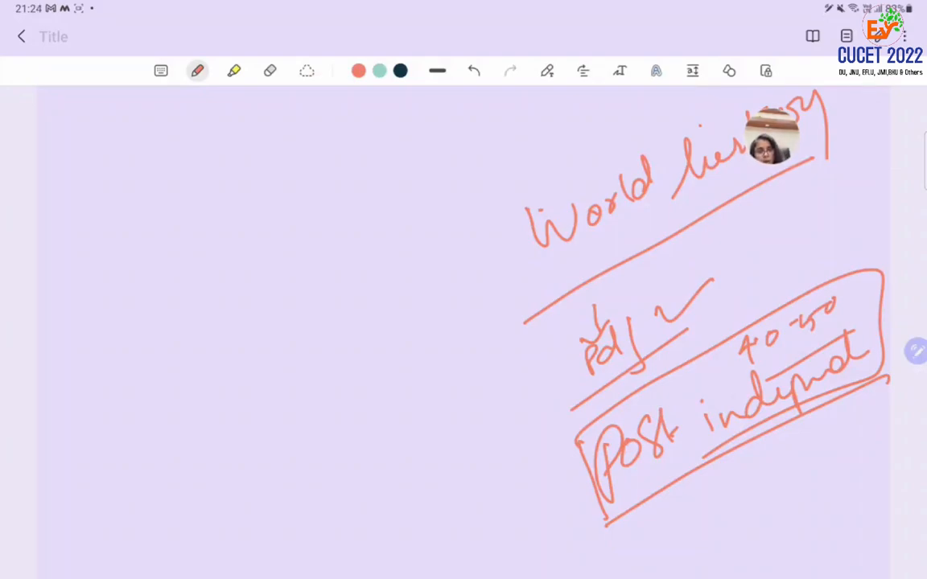
scroll(down, 3)
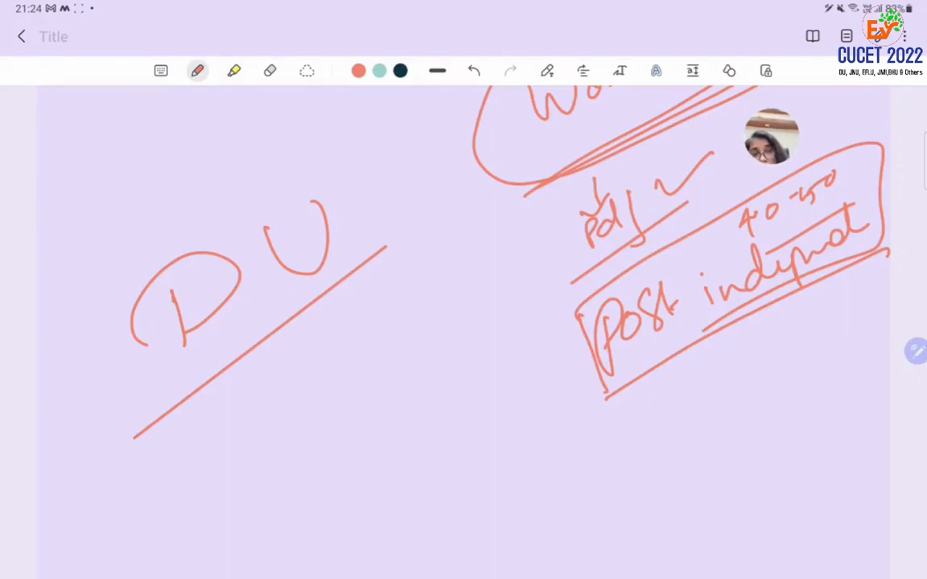
Draw an arrow under DU toward 'medieval' and write a number on the right.
scroll(down, 3)
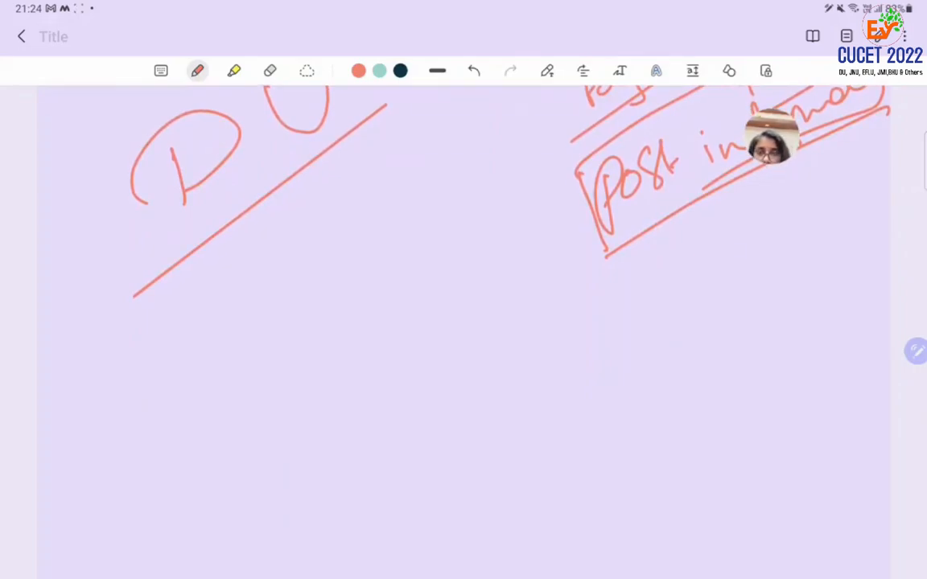
drag(290, 241, 309, 326)
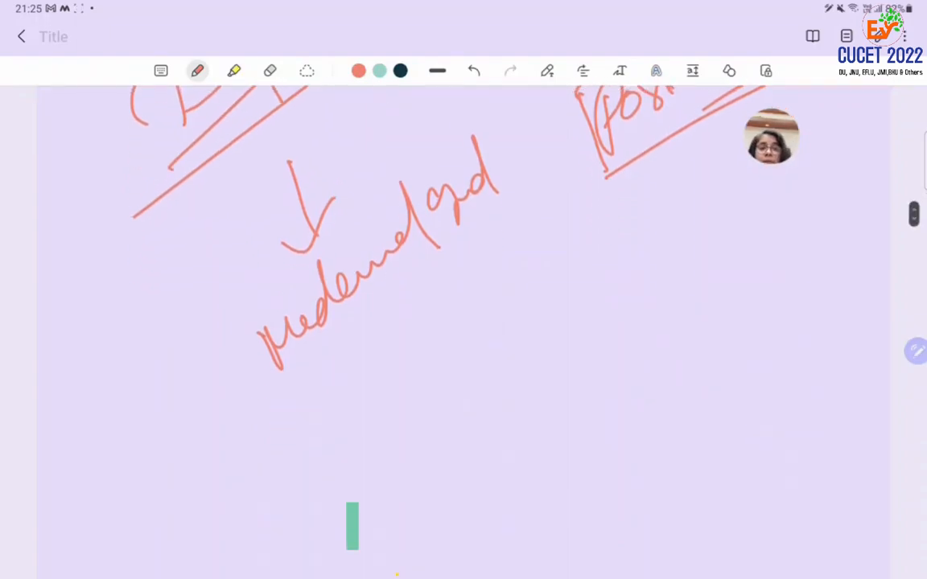
drag(727, 303, 708, 333)
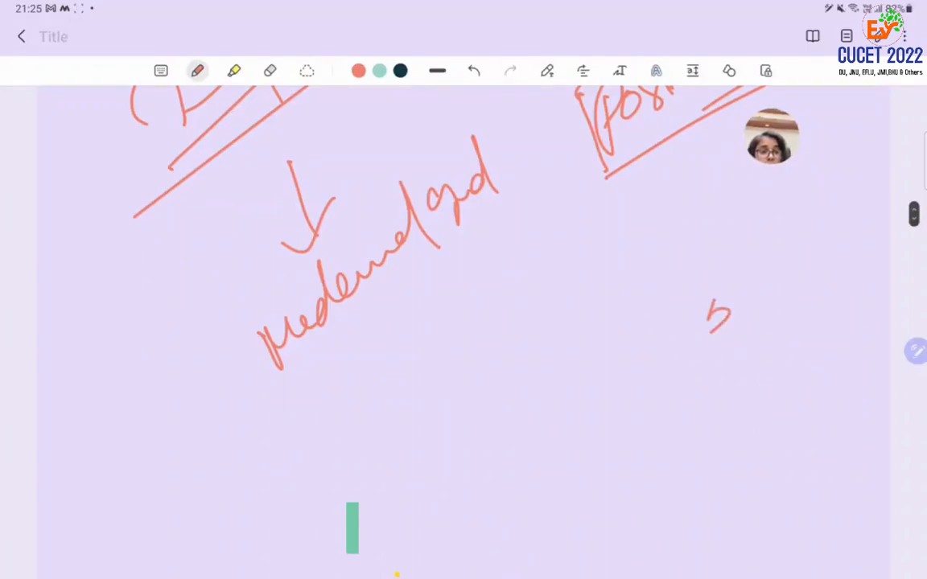
drag(792, 257, 856, 225)
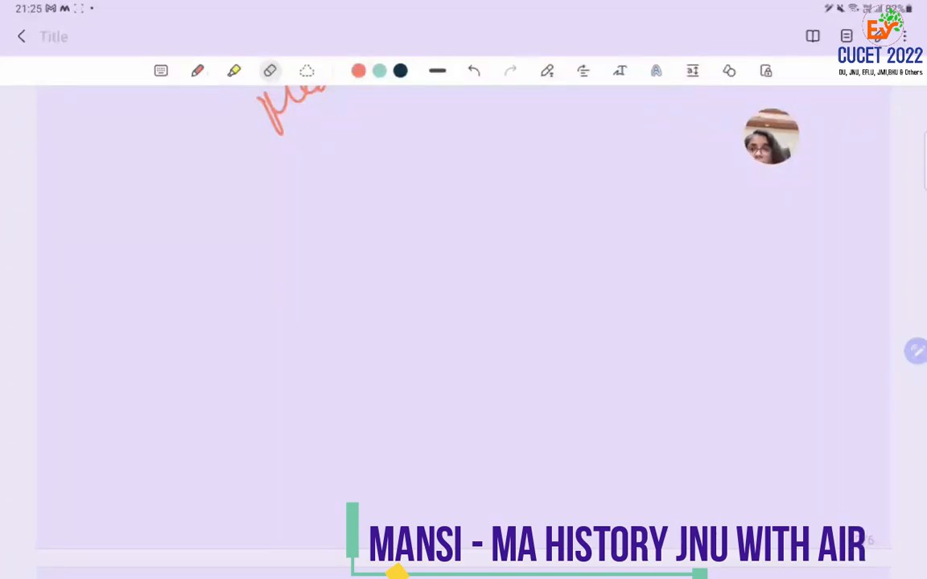
Switch to the pen and handwrite 'Ignou' on the blank area.
click(196, 71)
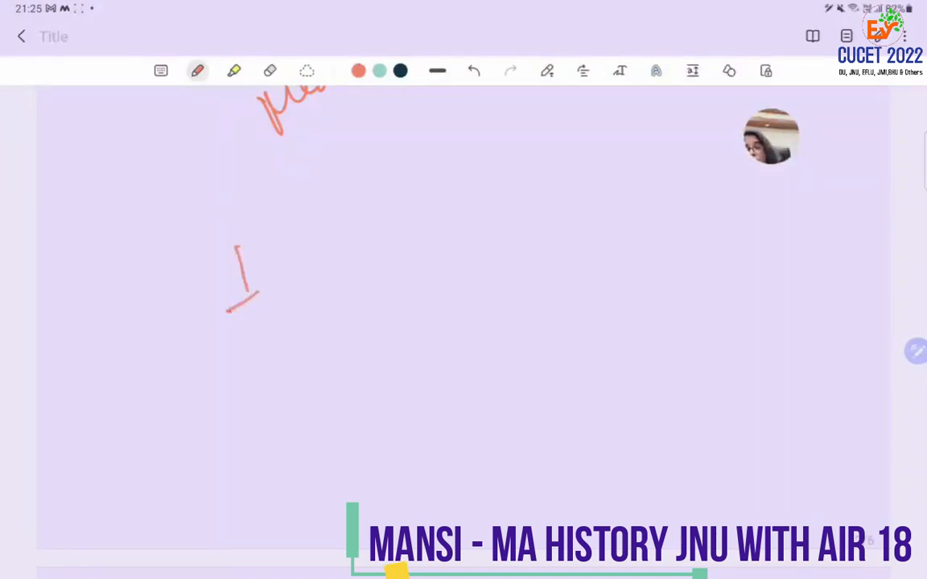
drag(217, 234, 379, 330)
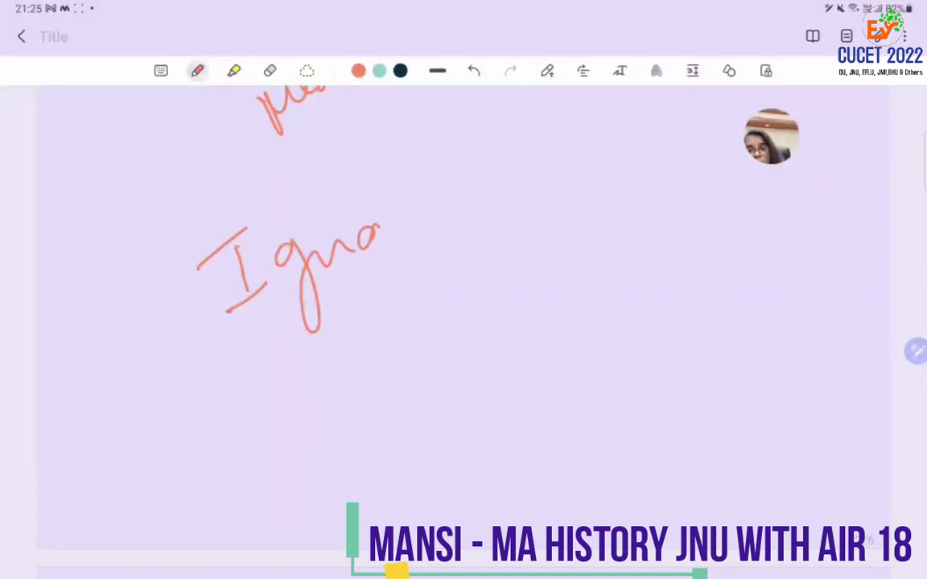
drag(228, 354, 441, 212)
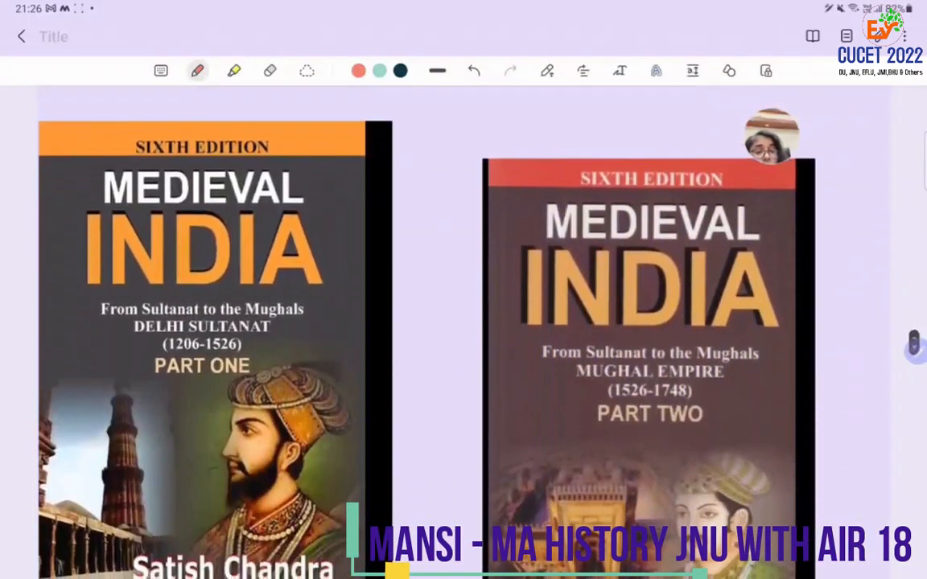
Underline Ignou and handwrite 'DU syllabus of BA history' beside it with 200 at the top.
scroll(down, 3)
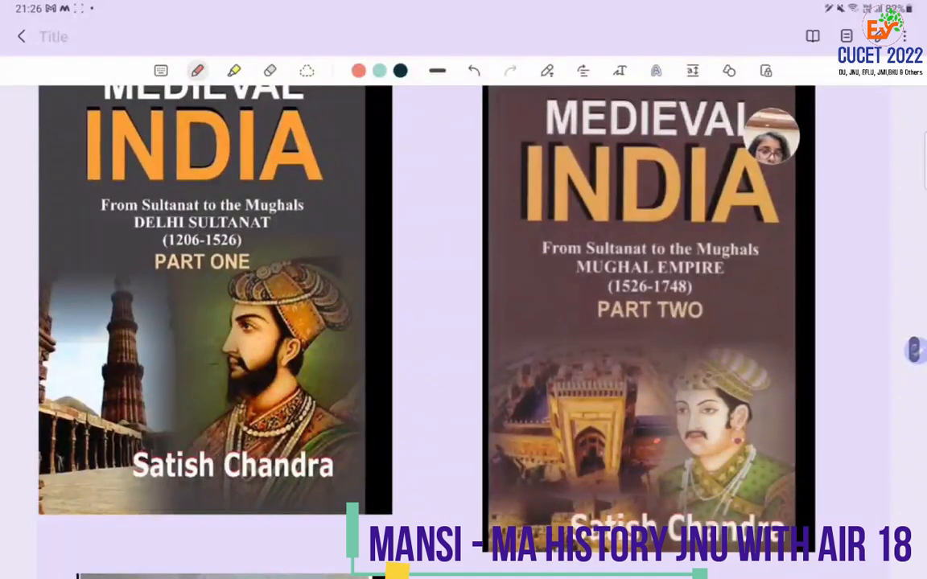
drag(797, 314, 792, 453)
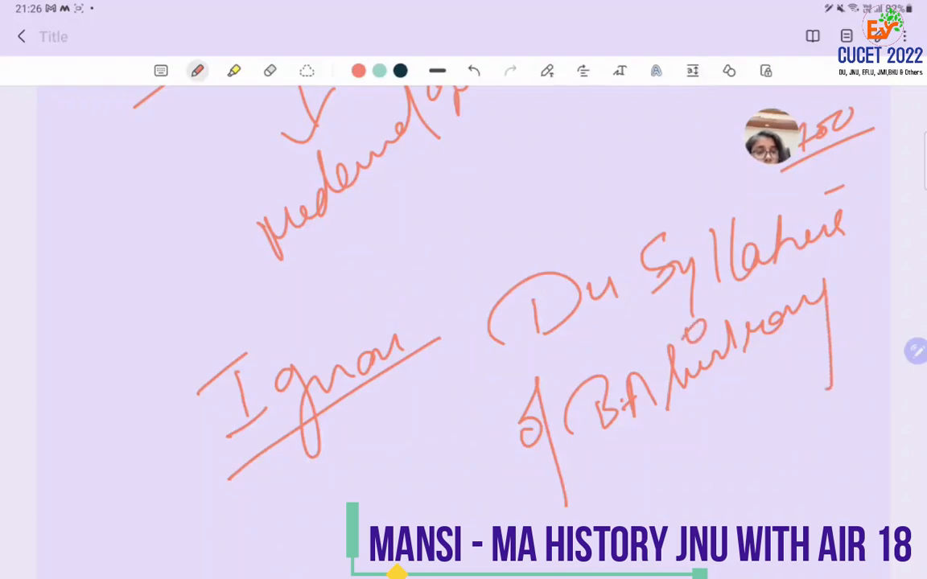
Add a final stroke below the BA history note, then erase to reach blank page space.
drag(564, 512, 834, 341)
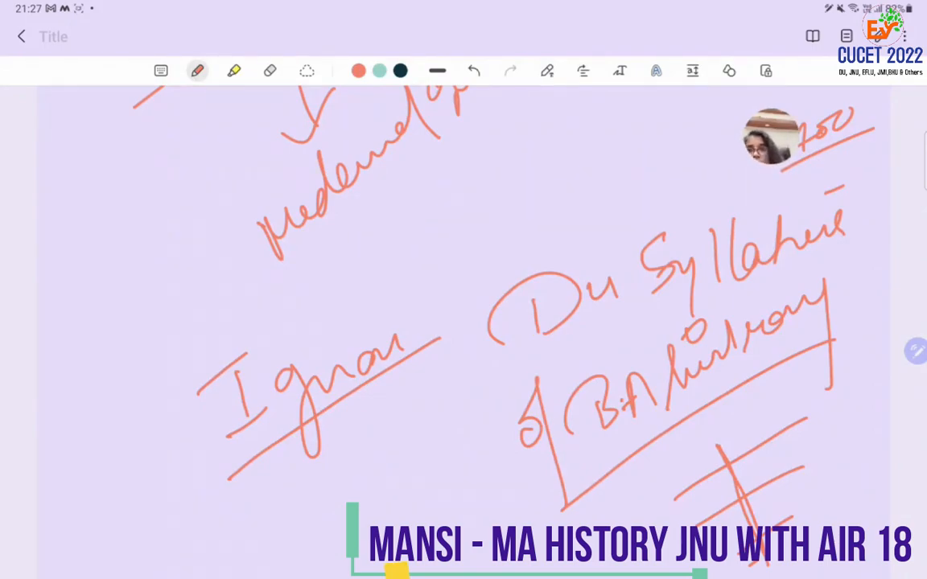
click(271, 71)
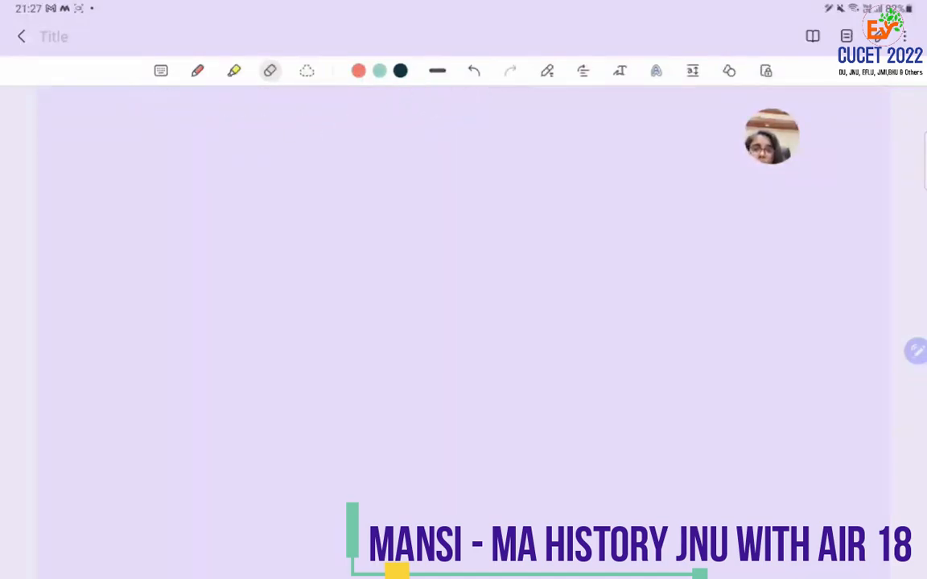
Write crossed-out 'Spoon feeding', a boxed 80% arrowed to a circled 20%, then erase to blank.
click(196, 71)
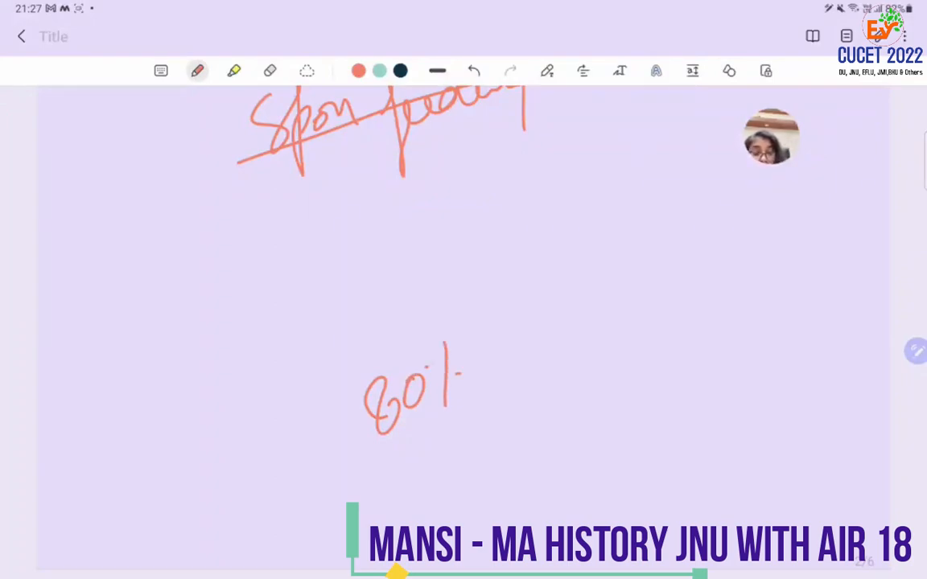
drag(483, 261, 325, 502)
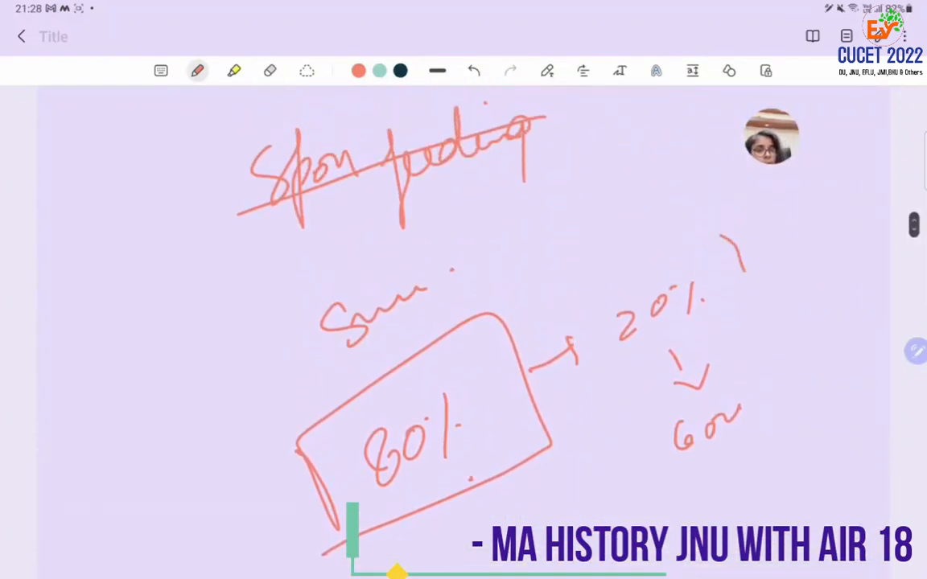
drag(620, 242, 845, 274)
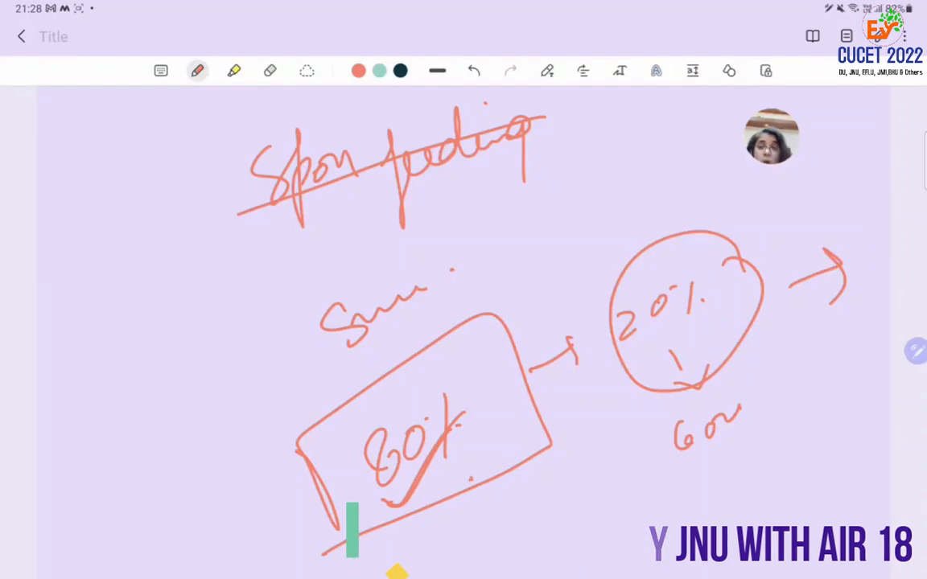
click(270, 71)
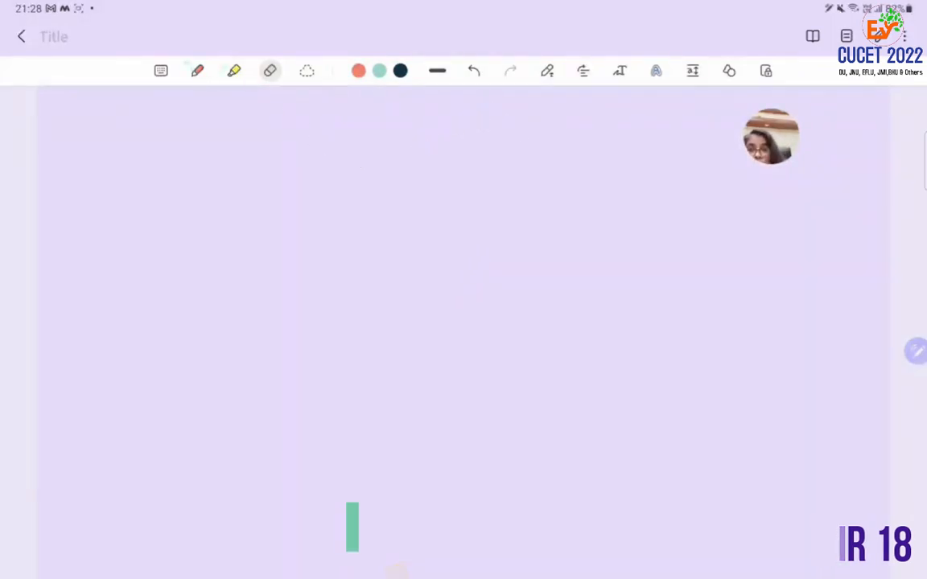
Handwrite an underlined '20%' heading at the top of the page in pink pen.
click(197, 71)
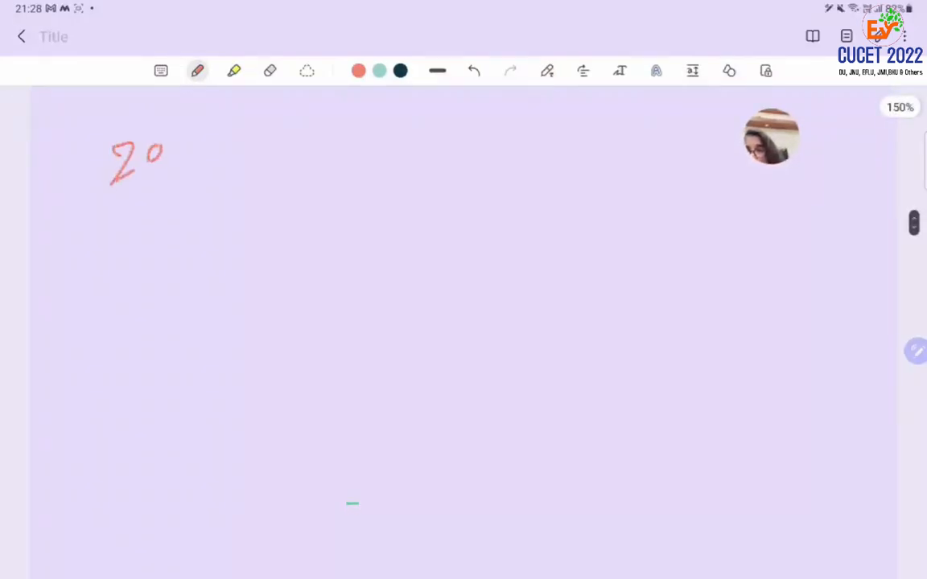
drag(169, 125, 212, 161)
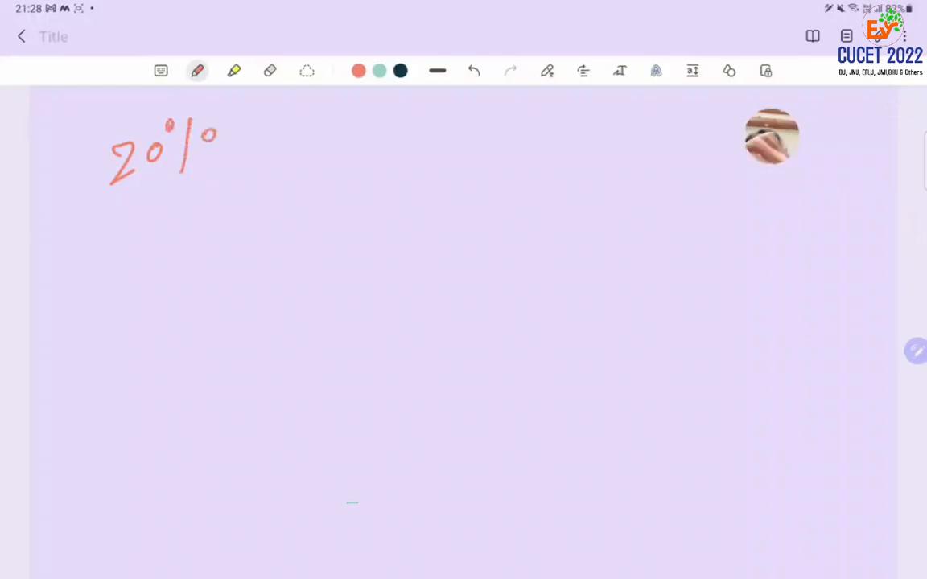
drag(77, 254, 254, 142)
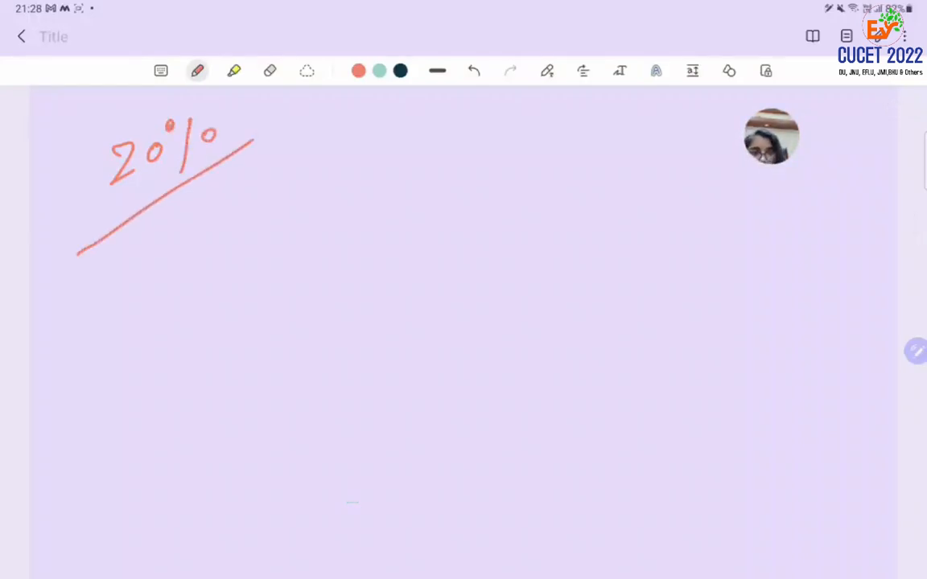
drag(255, 223, 370, 197)
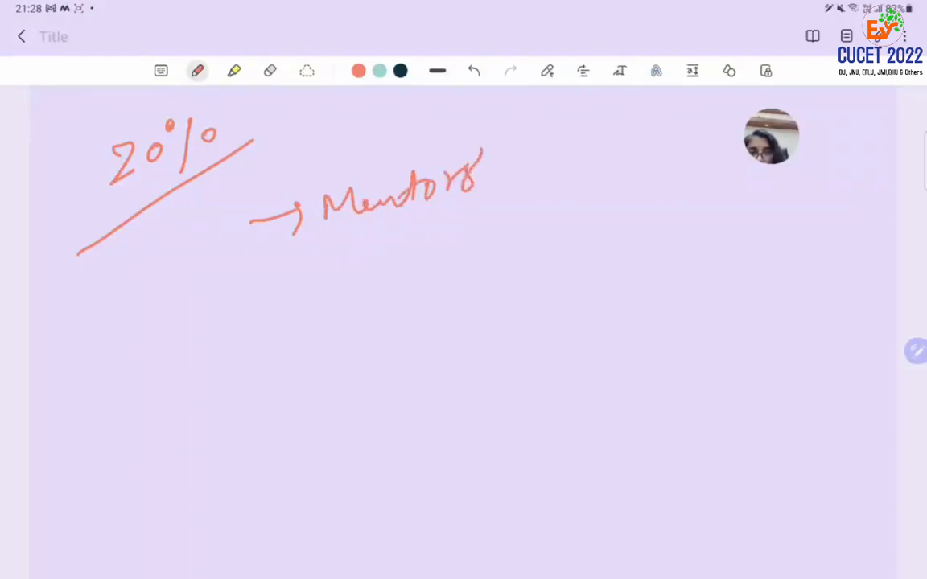
Write 'Mentorship' under the 20% heading, underline it and add a tick.
drag(314, 303, 415, 250)
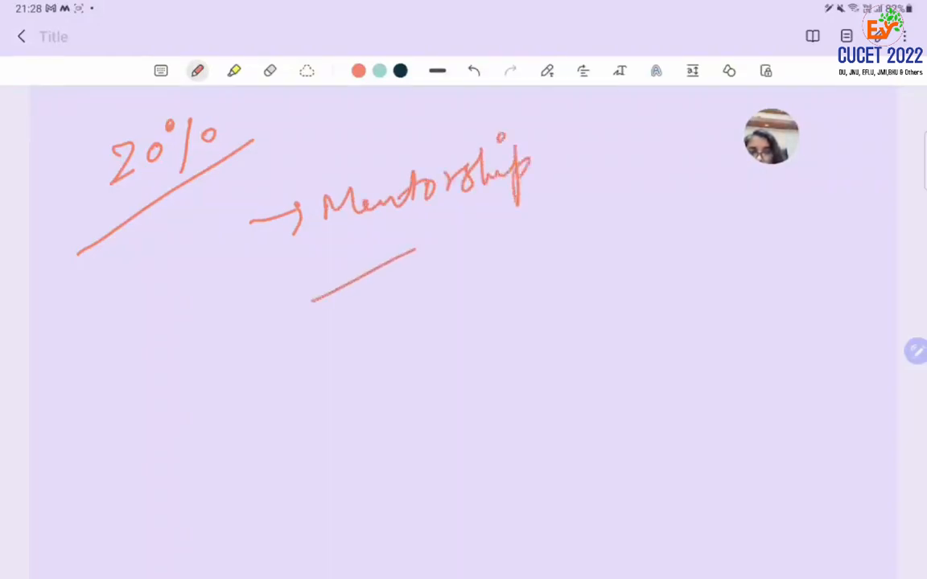
drag(416, 248, 551, 197)
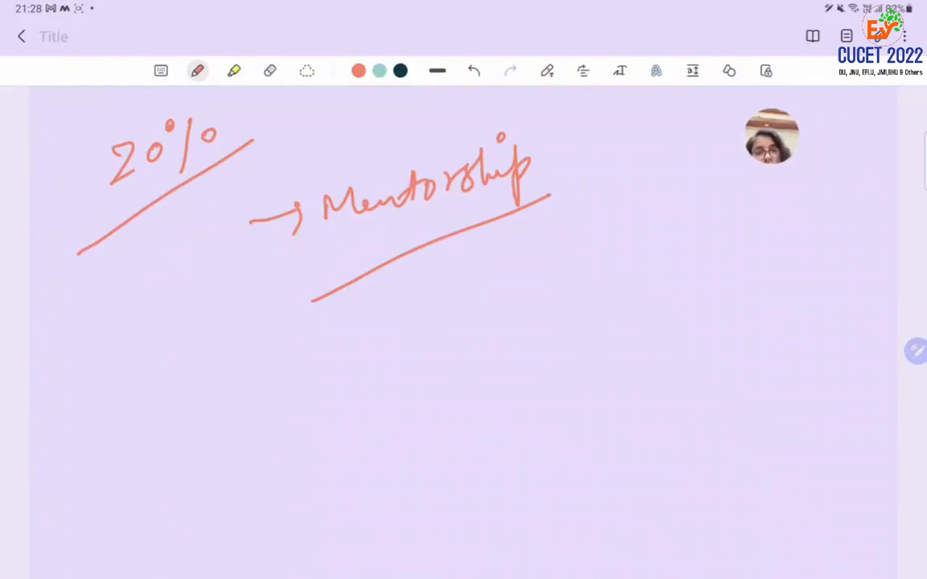
drag(345, 256, 396, 212)
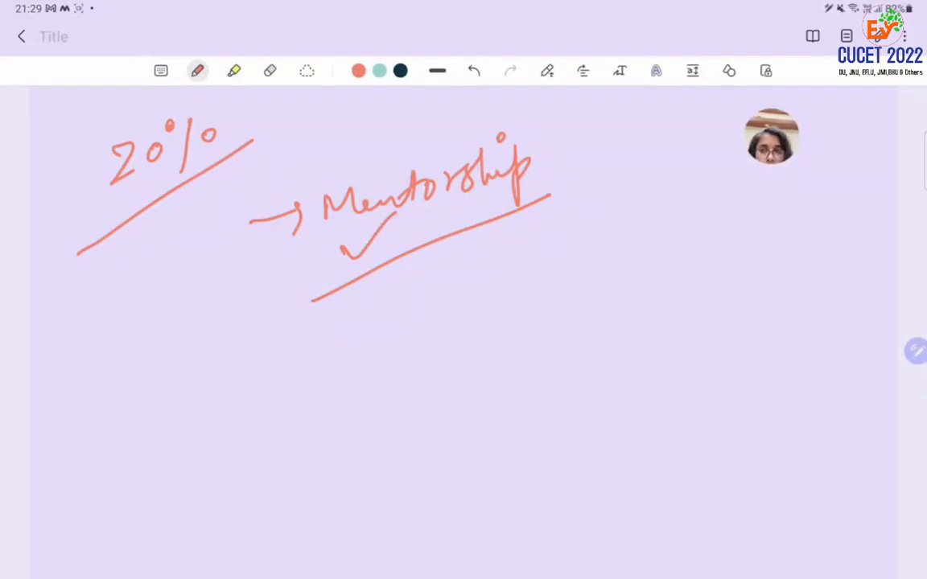
Handwrite 'How to make notes' and 'Your doubts' as points below Mentorship.
drag(225, 427, 290, 418)
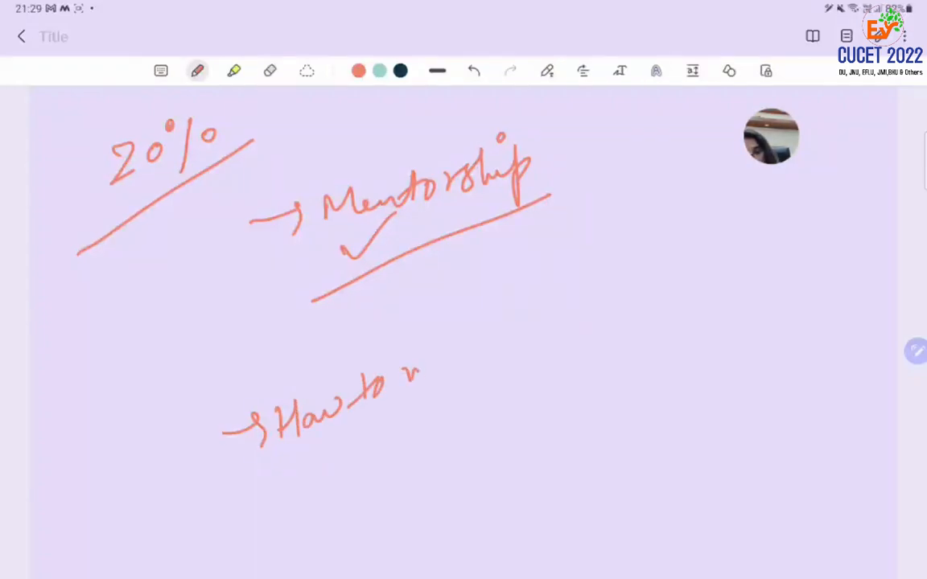
drag(402, 370, 547, 322)
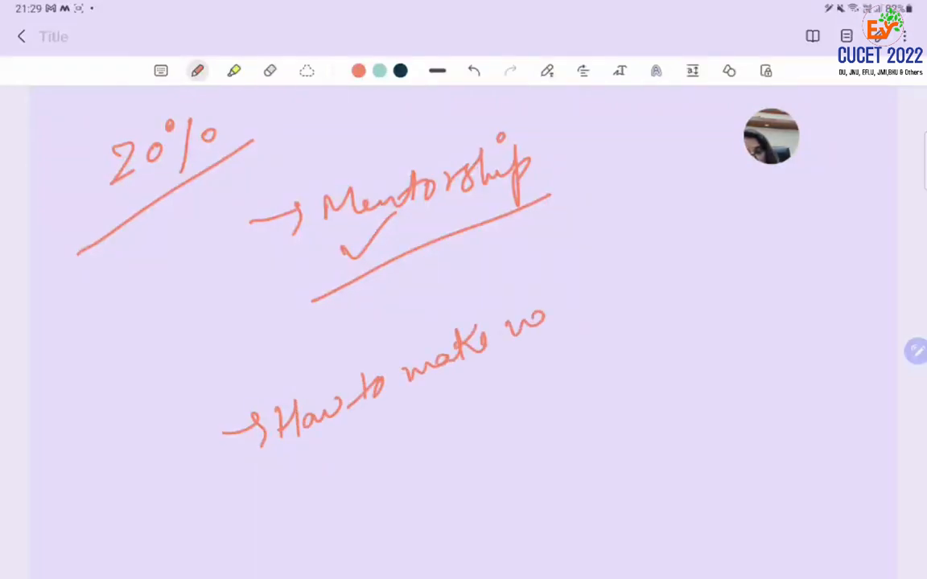
drag(523, 322, 599, 297)
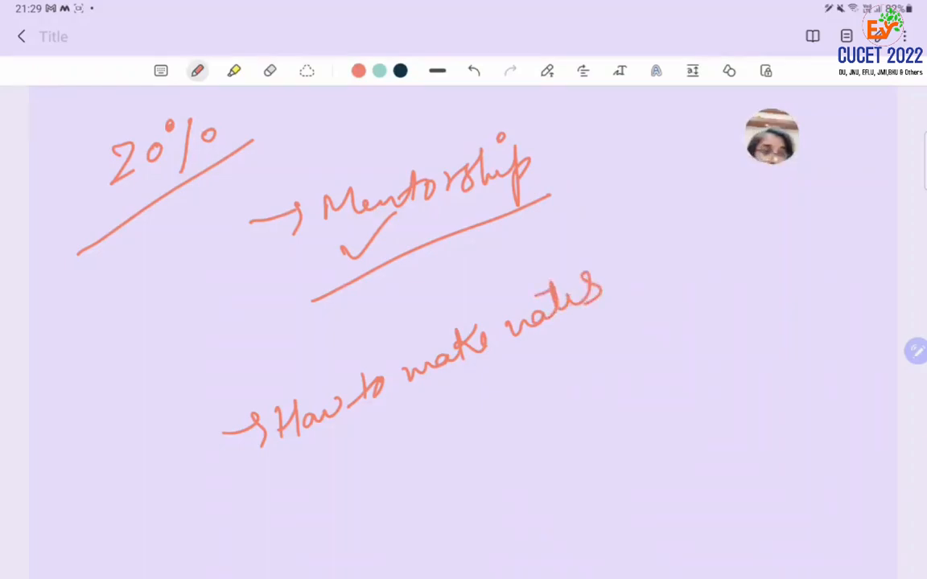
drag(406, 470, 502, 442)
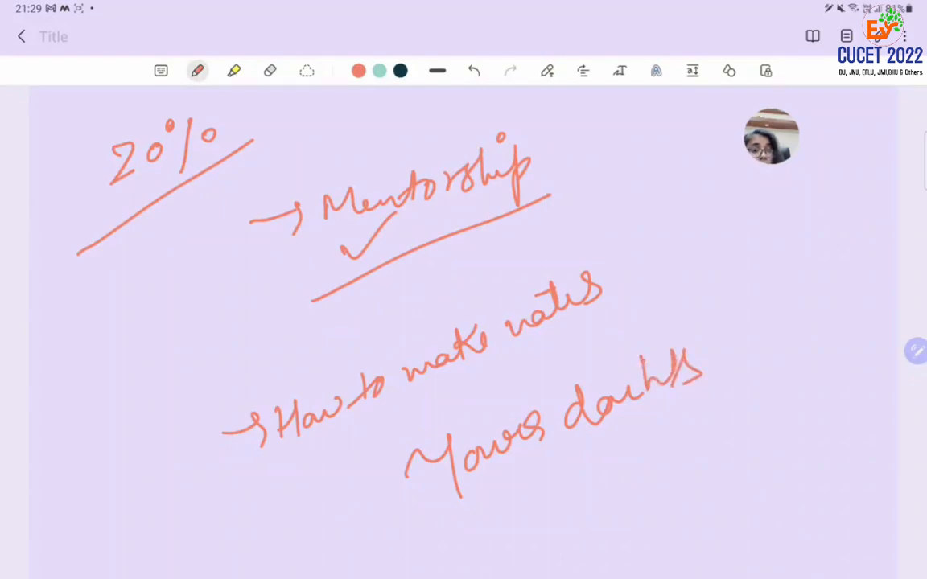
Write 'Consistency', draw a box around it and tick it.
scroll(down, 3)
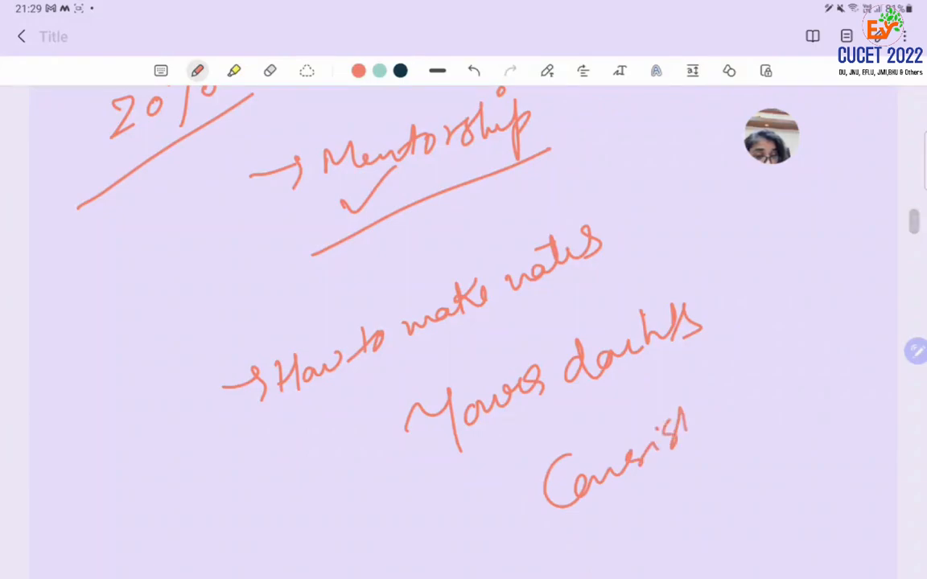
drag(693, 402, 802, 451)
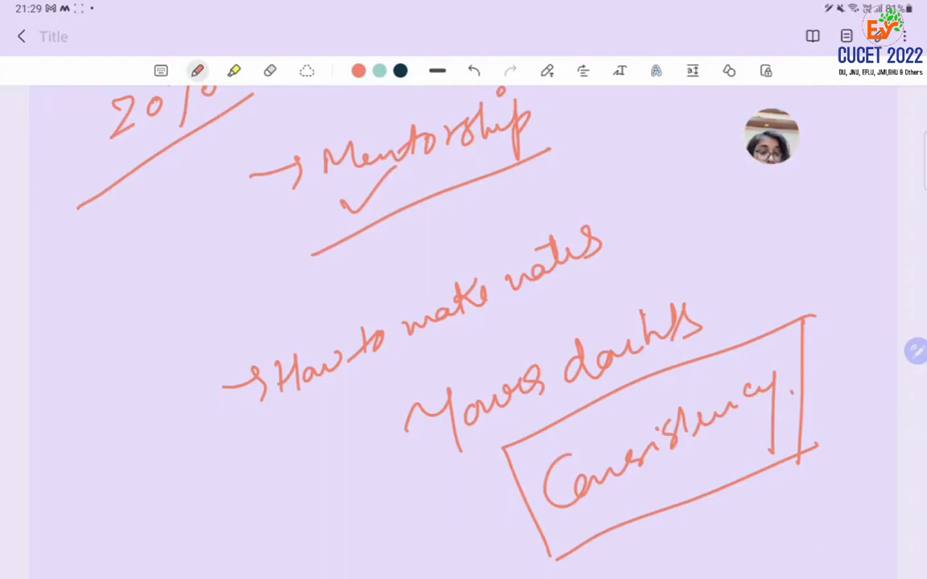
drag(792, 410, 866, 346)
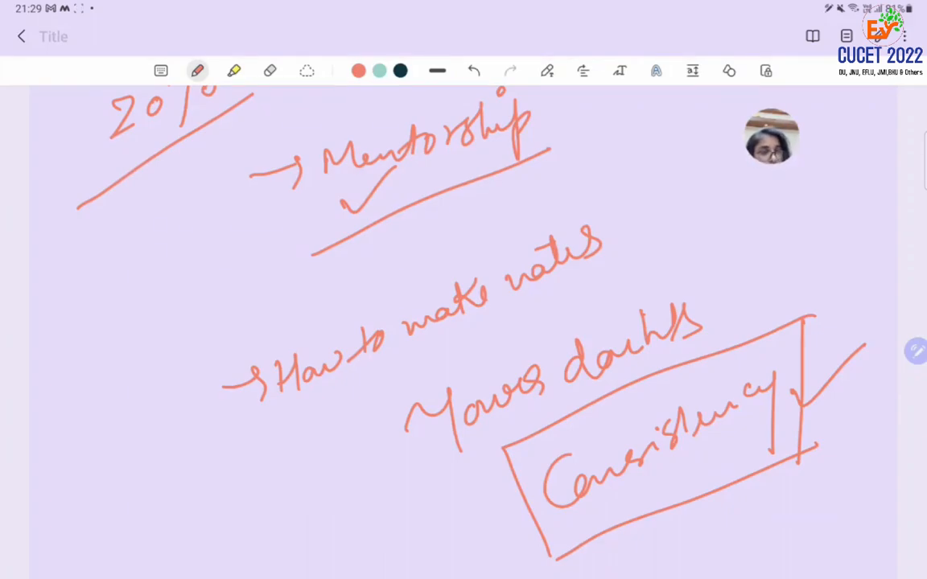
Handwrite an underlined 'Testing' with a circled 'zero' beside Mentorship and a curved arrow to it.
scroll(down, 3)
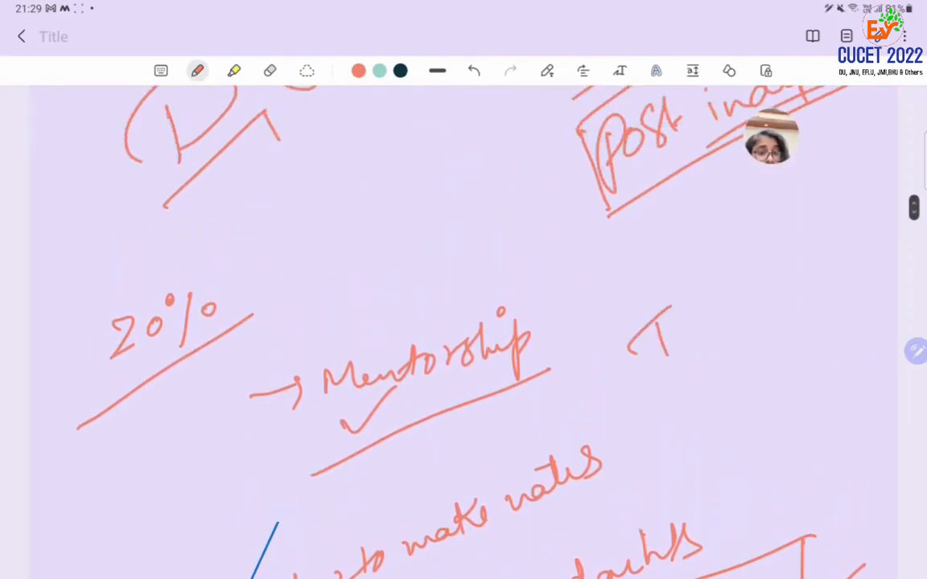
drag(636, 347, 775, 306)
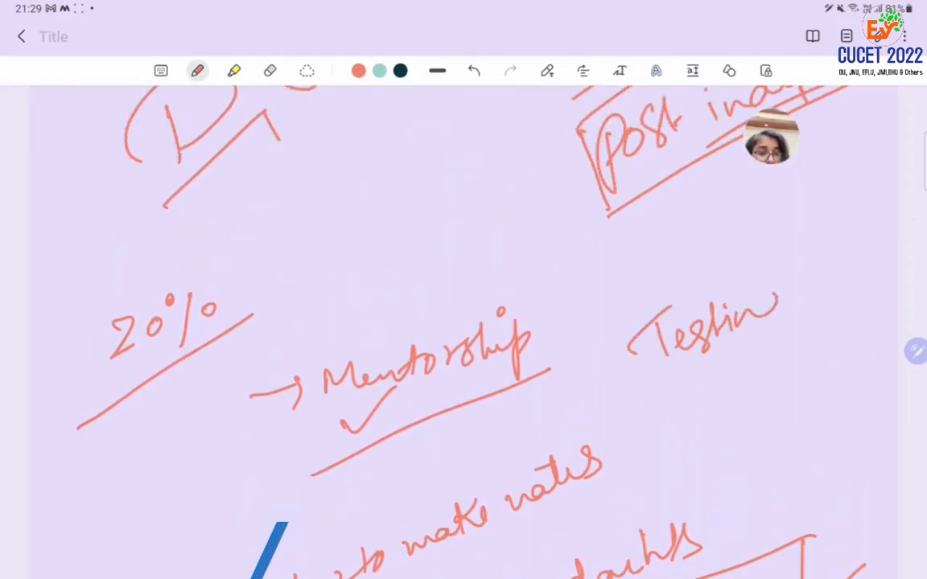
drag(770, 309, 792, 346)
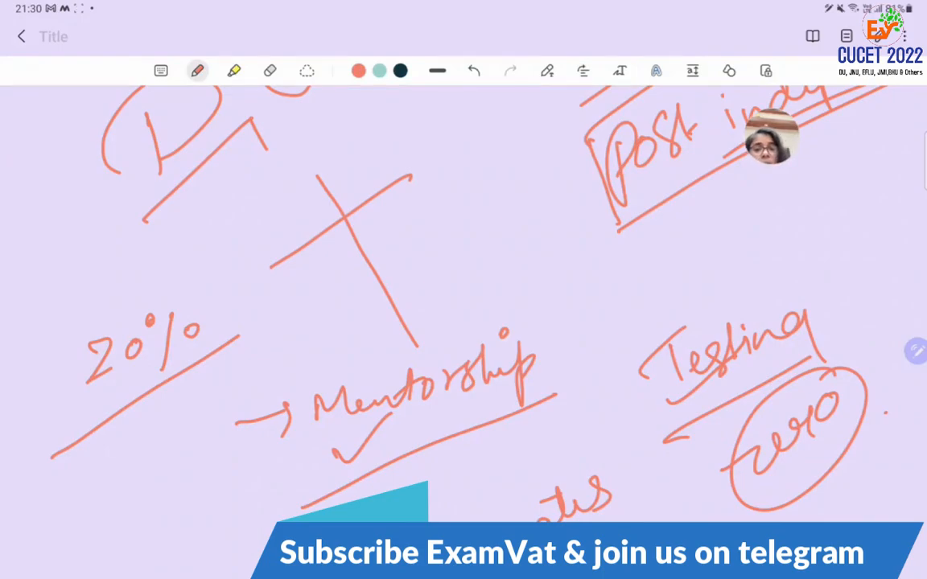
drag(345, 372, 512, 264)
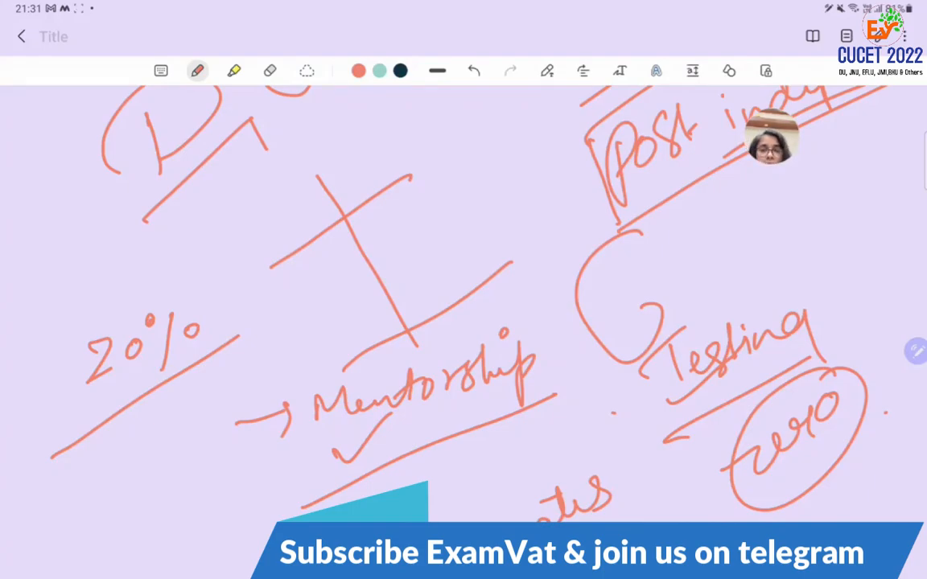
Scroll past the 20% notes and bring up a fresh blank lilac page.
scroll(down, 3)
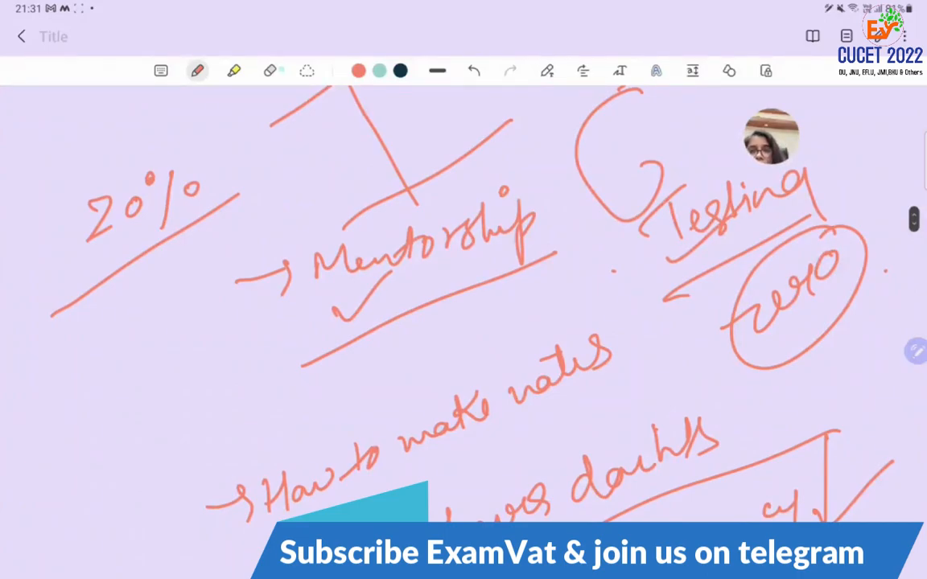
click(270, 71)
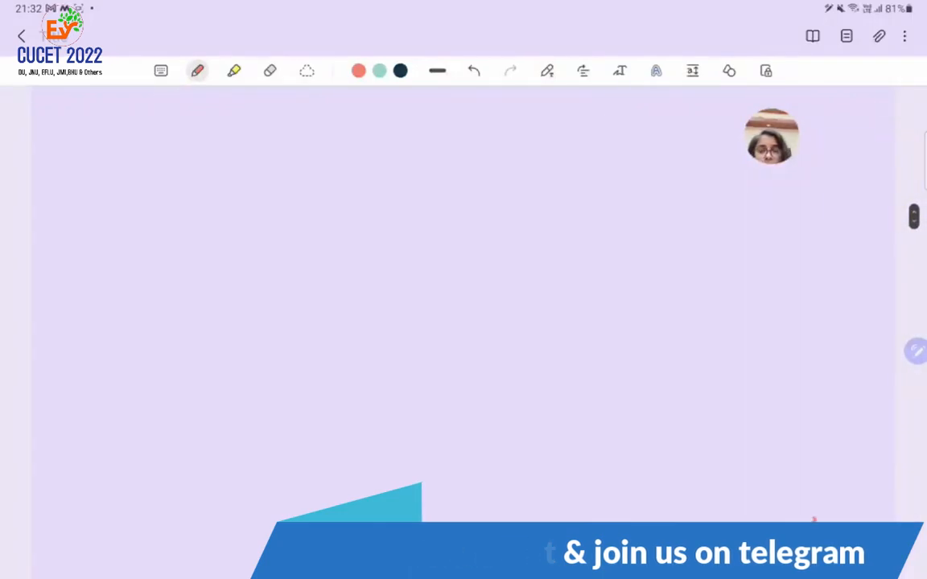
Draw a pink line near the bottom right and begin a small curved stroke mid-page.
drag(631, 528, 813, 445)
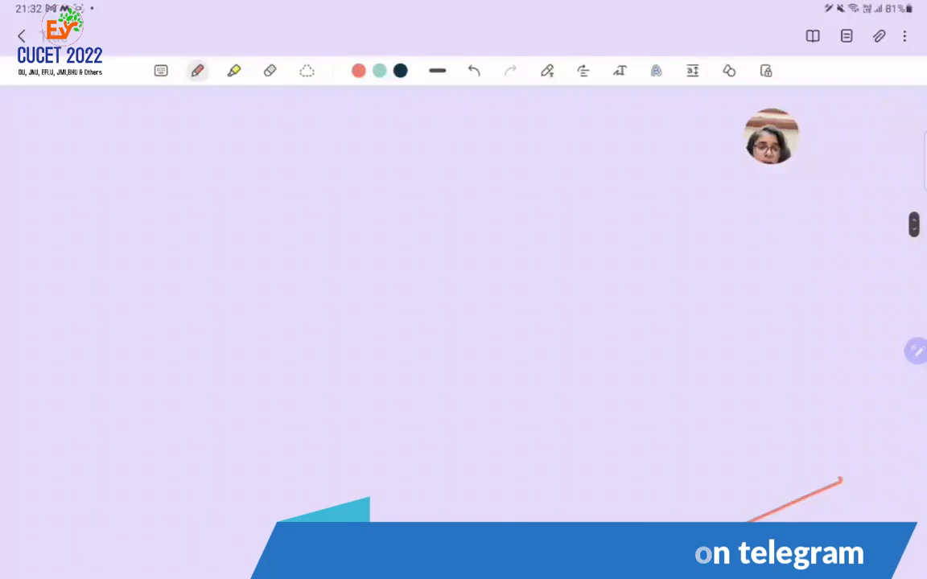
drag(521, 374, 567, 355)
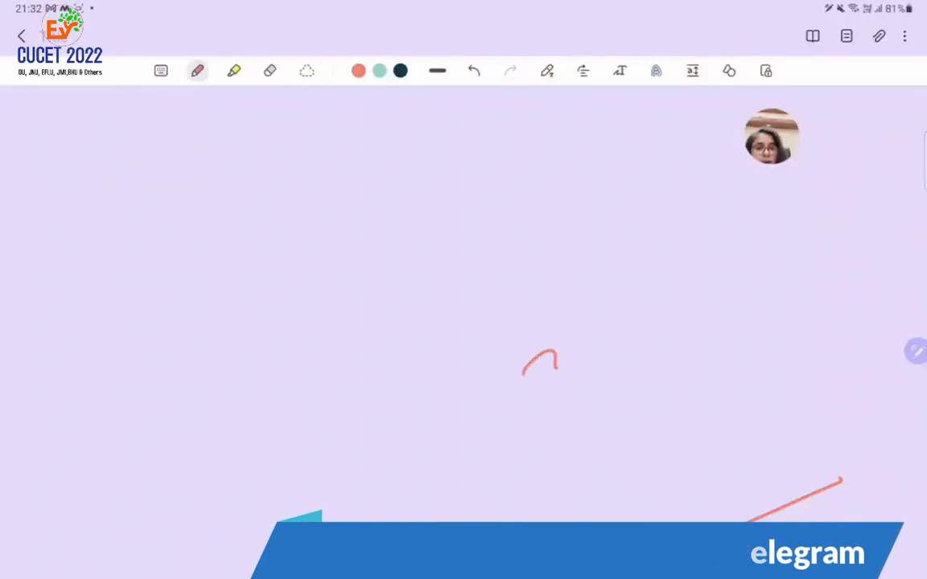